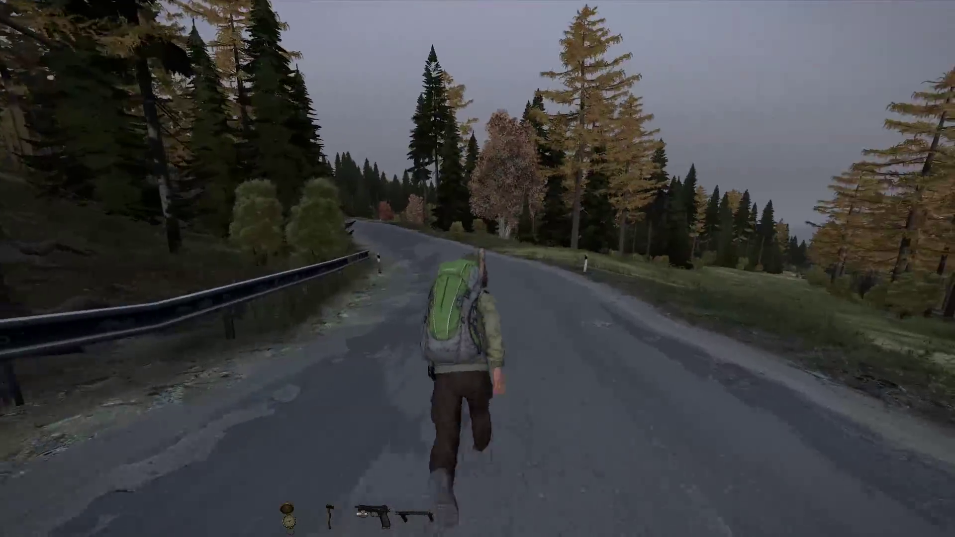
Run the survivor along the forest road into the village, glancing at the inventory with Tab.
key("w")
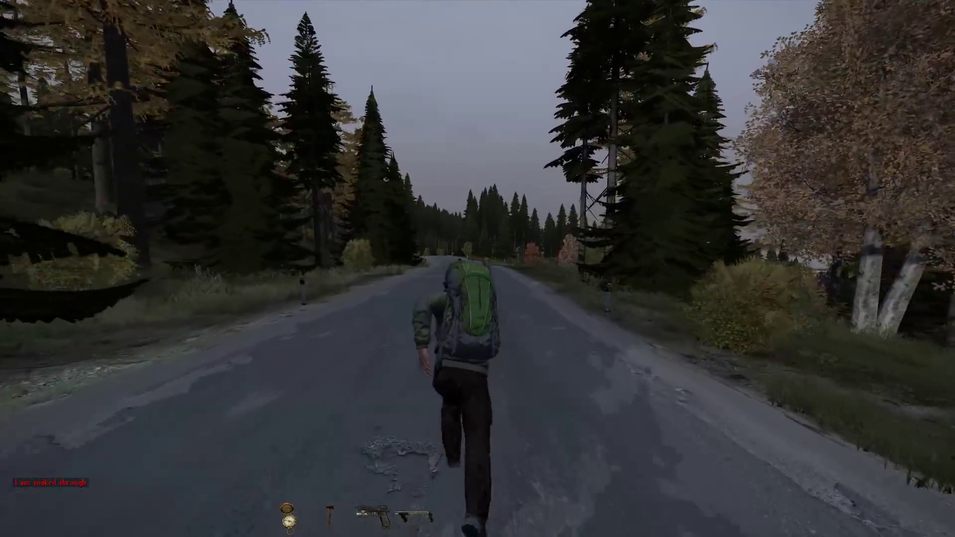
key("w")
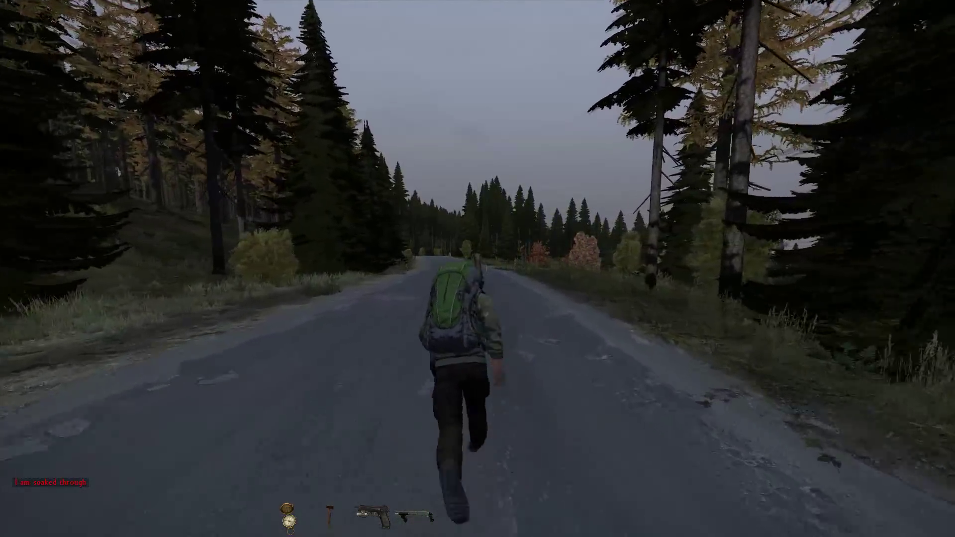
key("w")
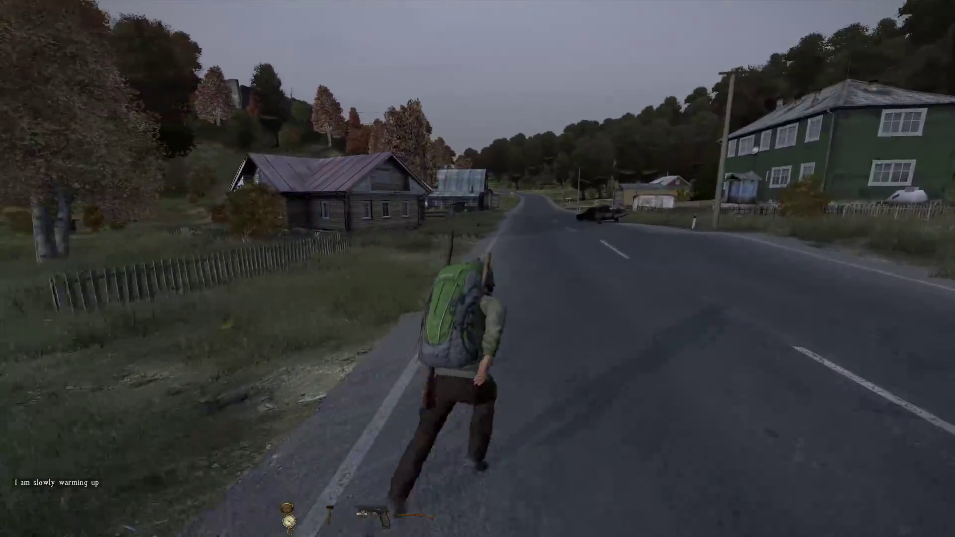
key("w")
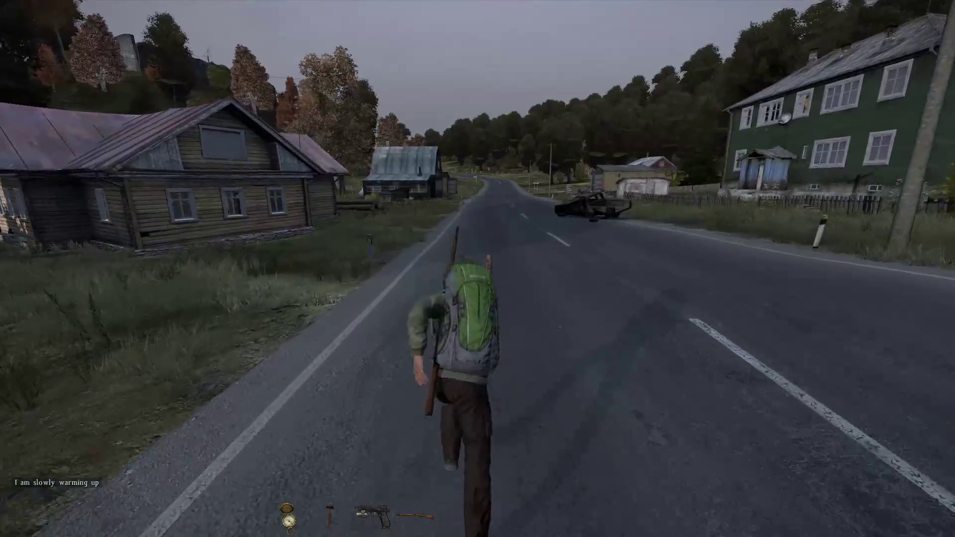
key("w")
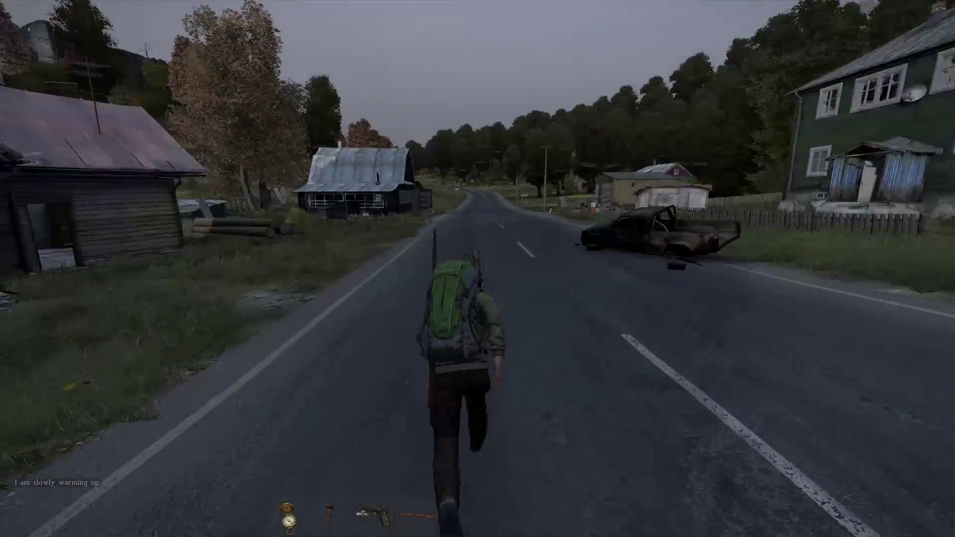
key("w")
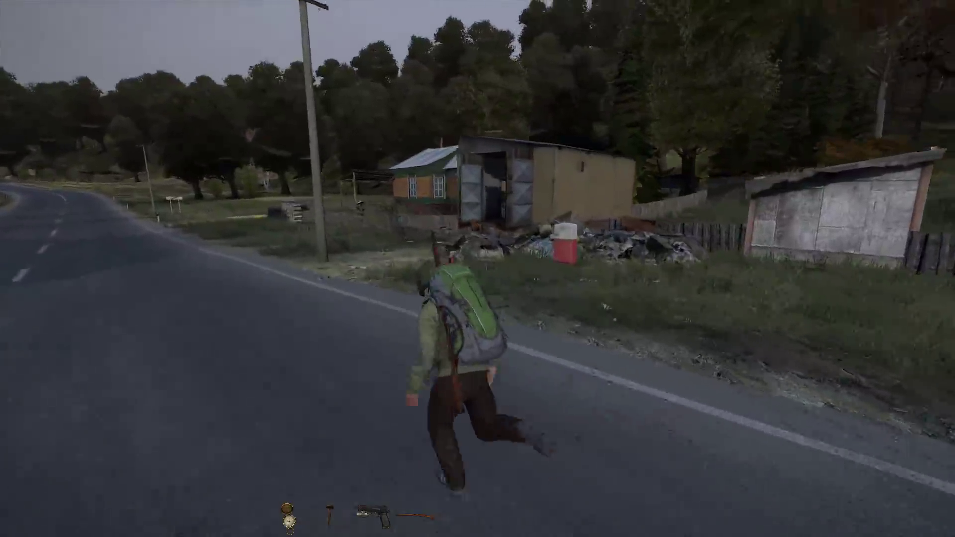
key("w")
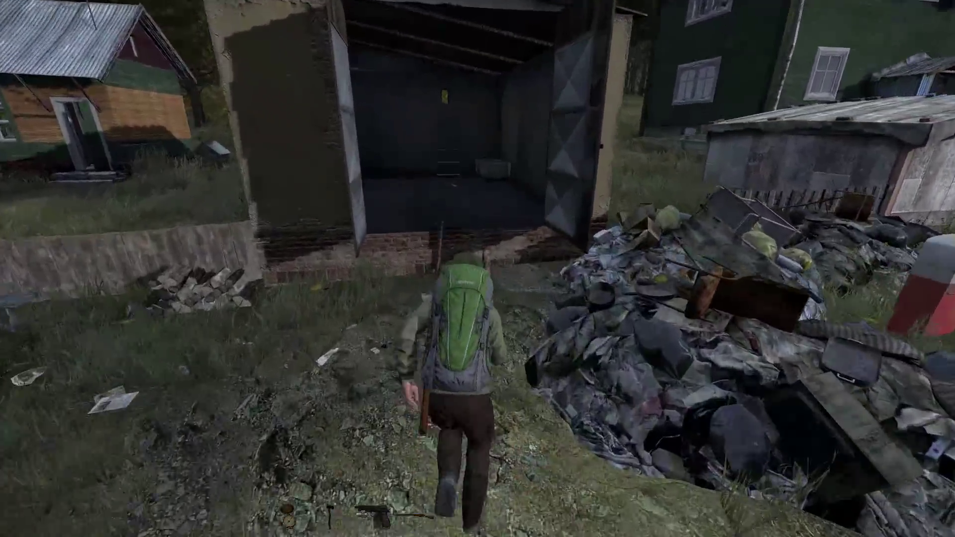
key("tab")
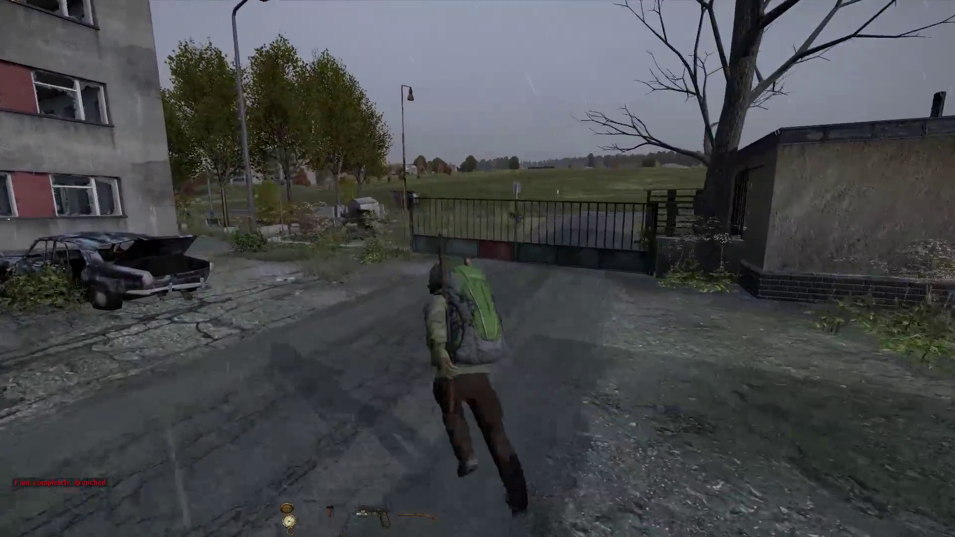
mouse_move(478, 268)
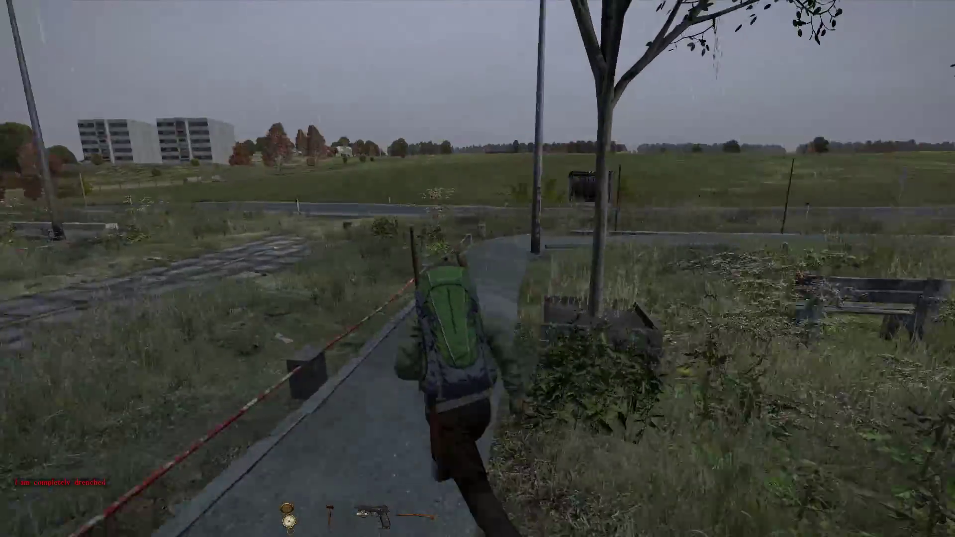
mouse_move(478, 269)
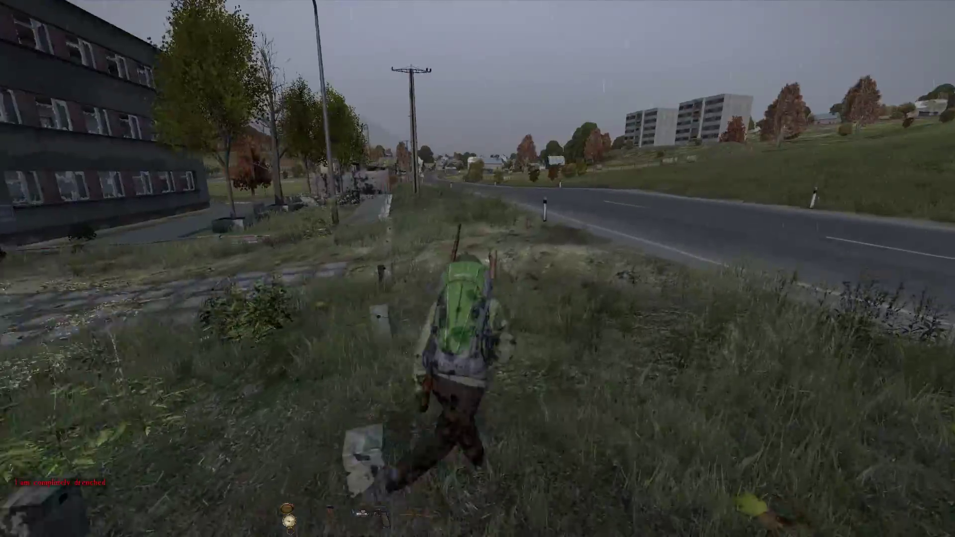
Continue running out of the village past the well into the grassy meadow below the treeline.
key("w")
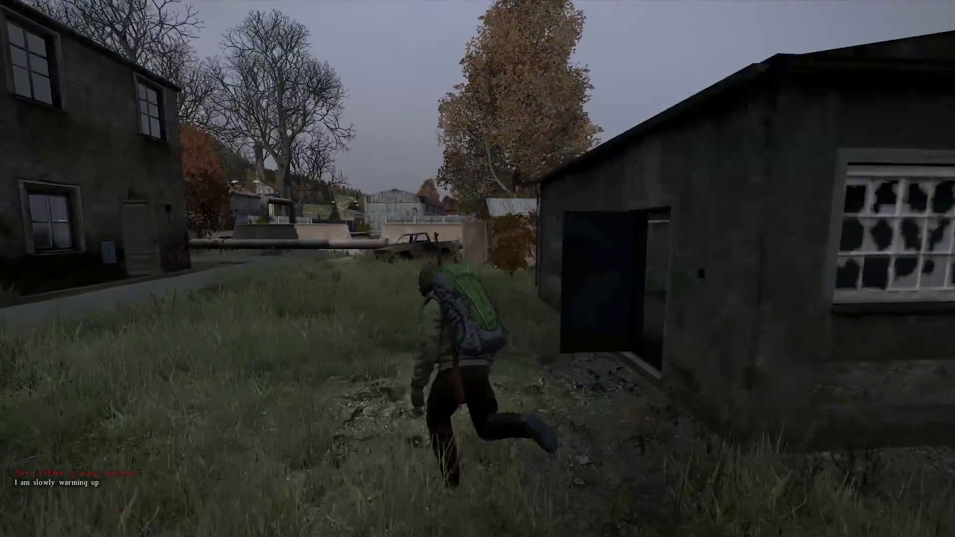
mouse_move(477, 269)
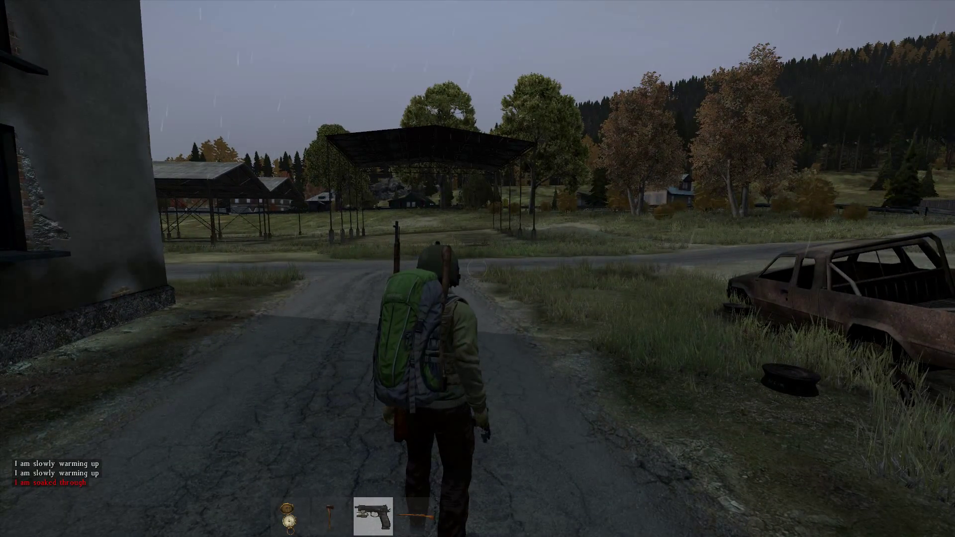
key("w")
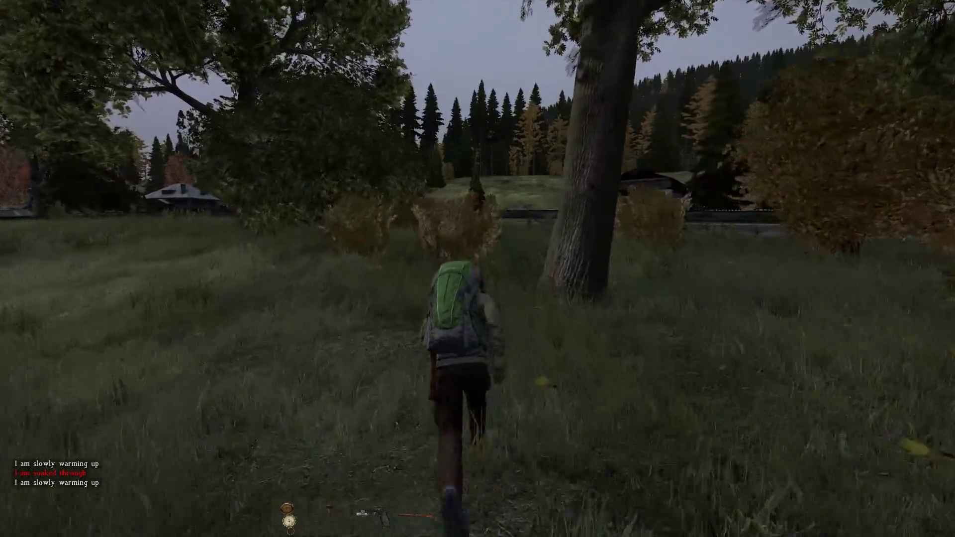
key("w")
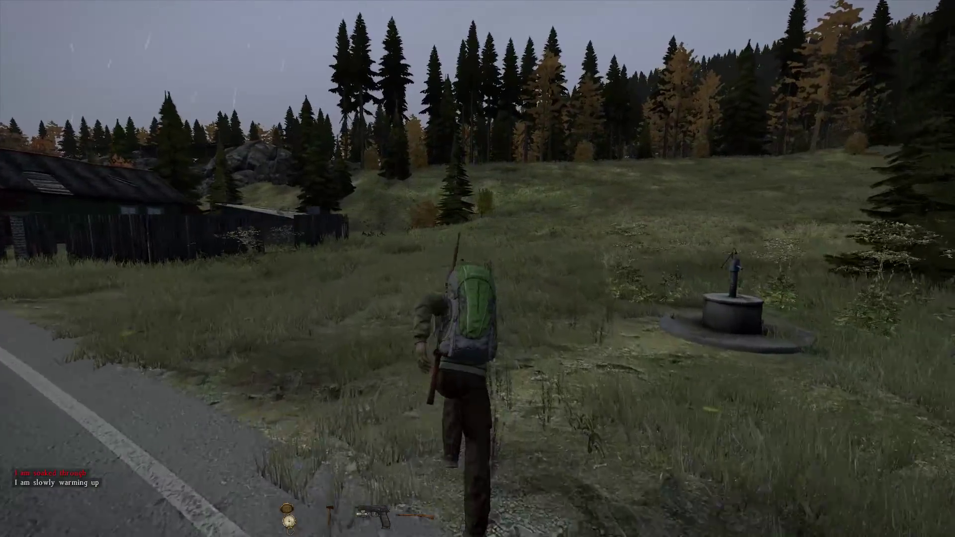
key("w")
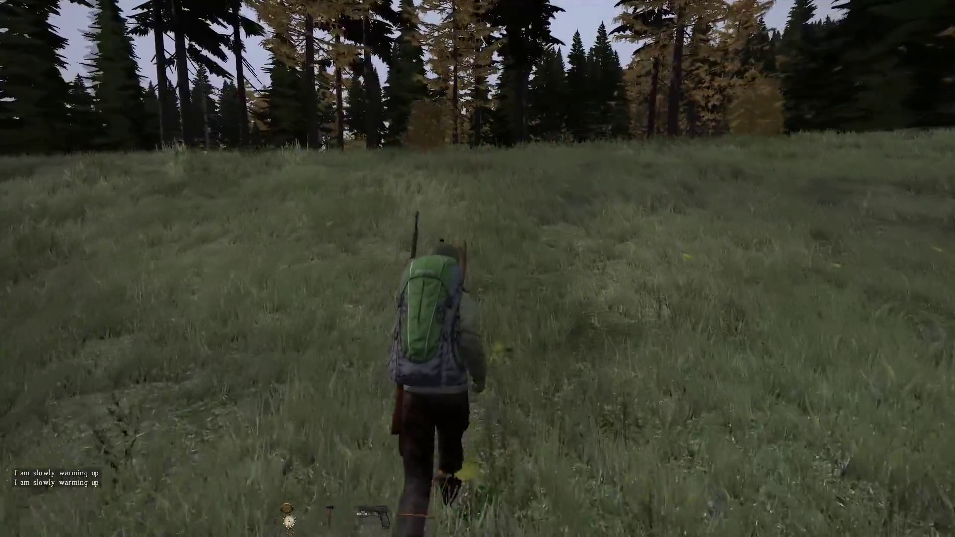
Run the survivor uphill into the dark pine forest beneath the power lines.
key("w")
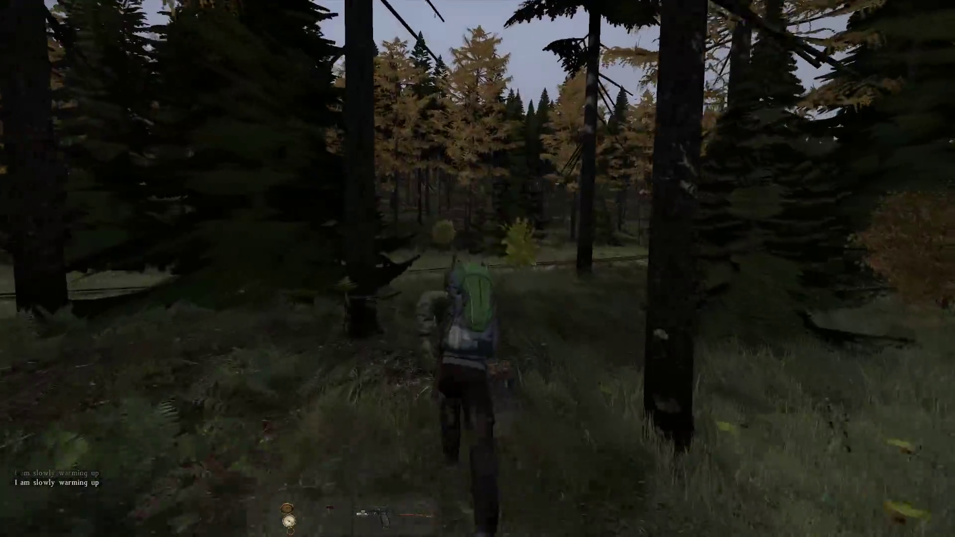
key("w")
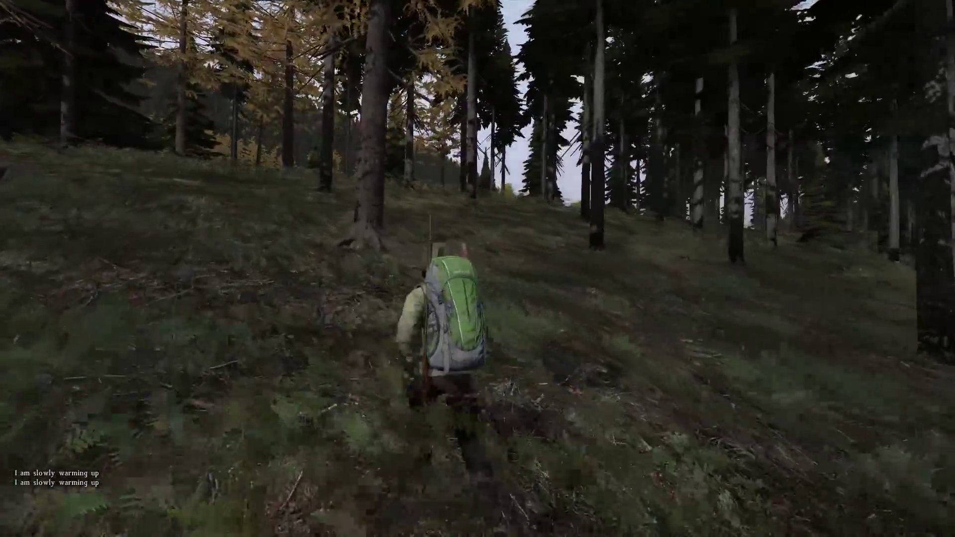
key("w")
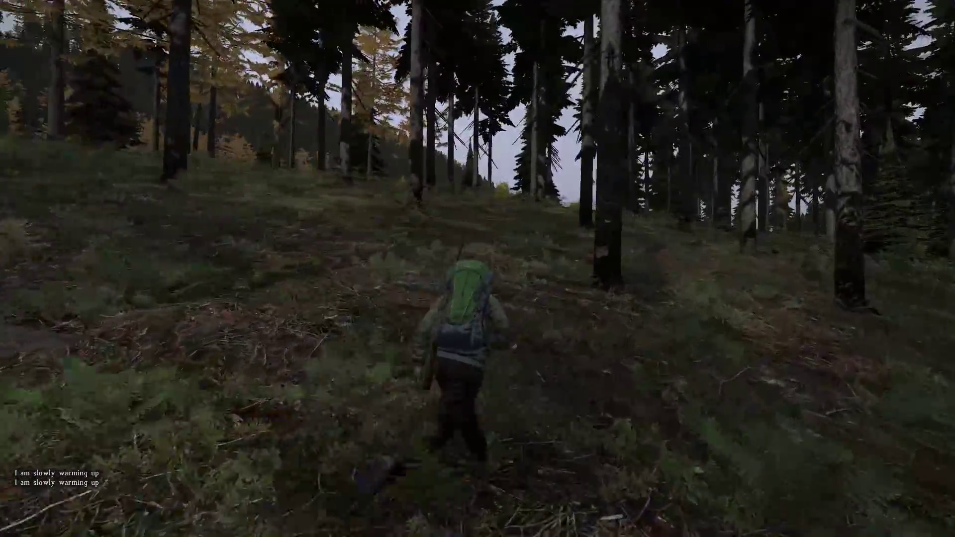
key("w")
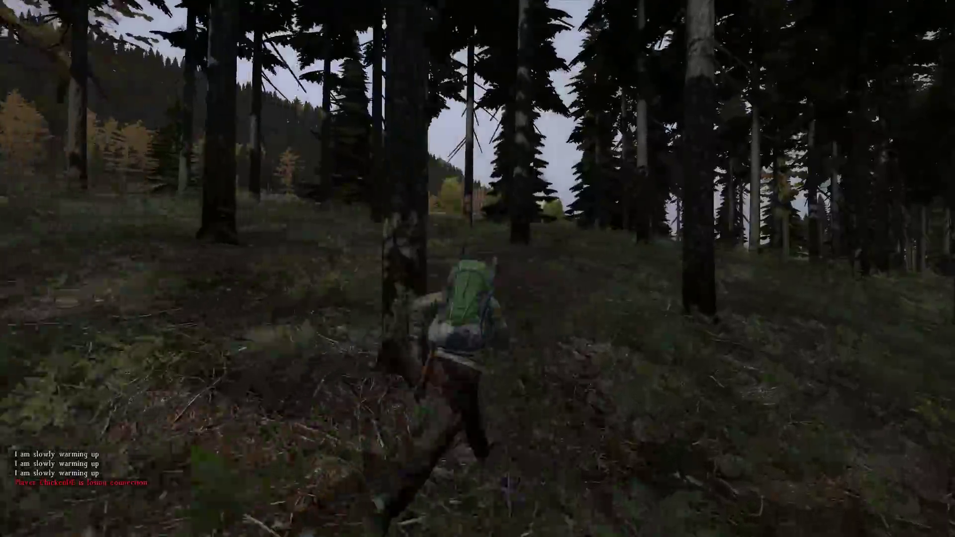
key("w")
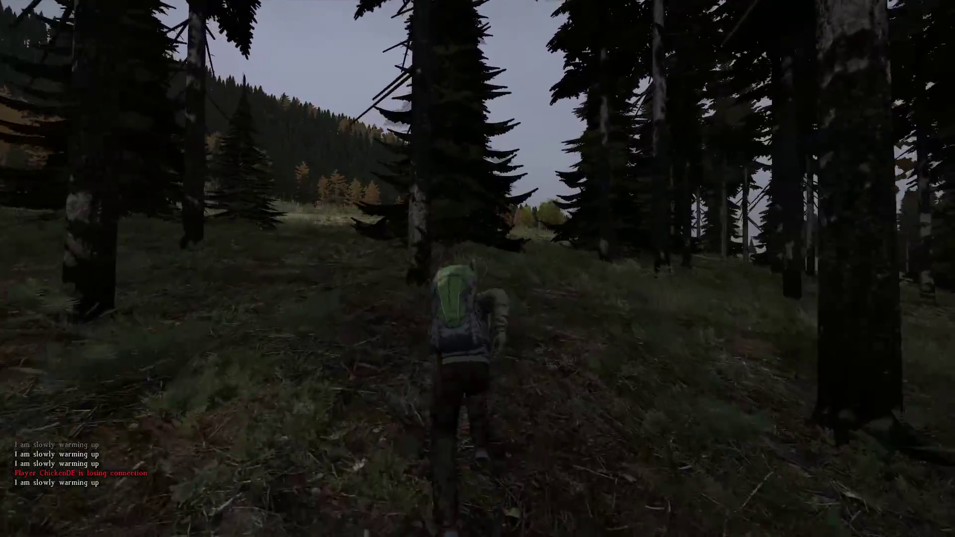
key("w")
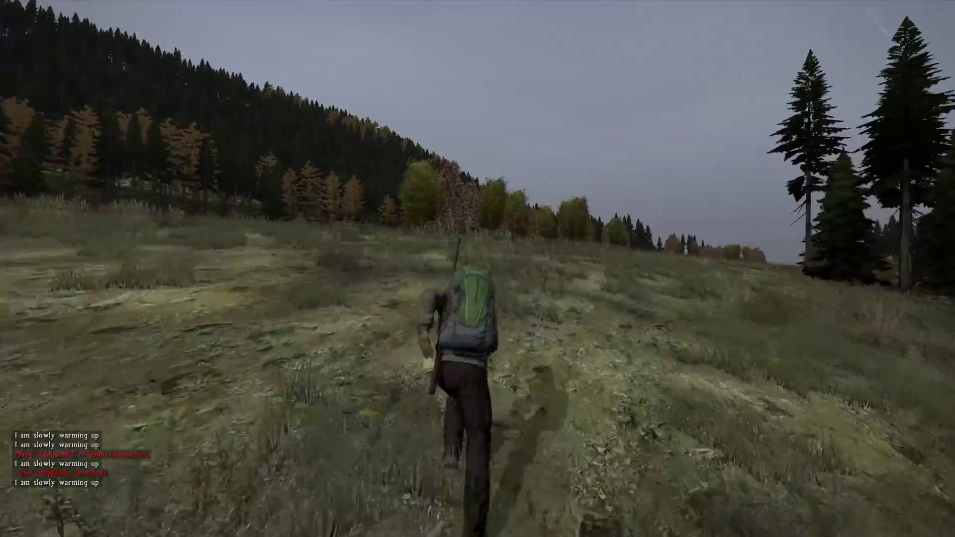
Keep following the power line through forest and open meadows.
key("w")
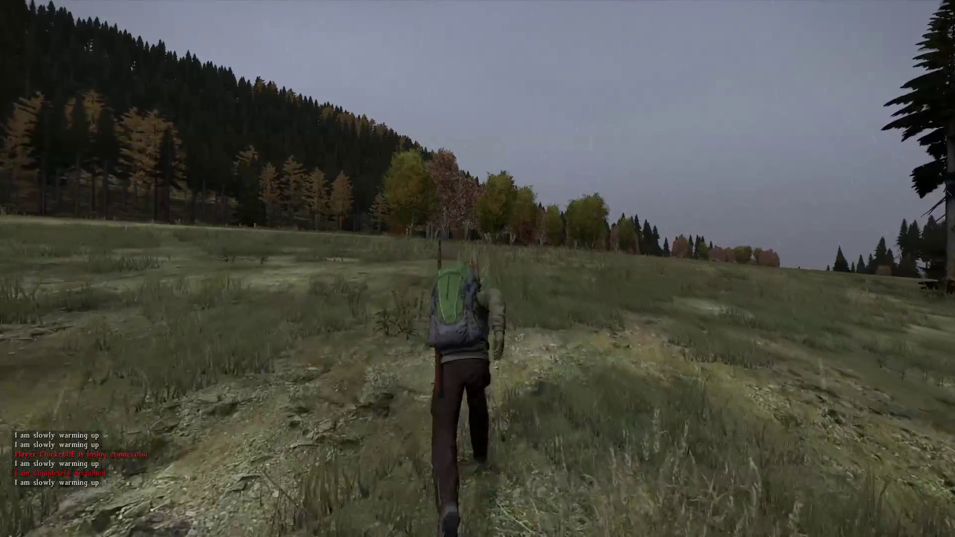
key("w")
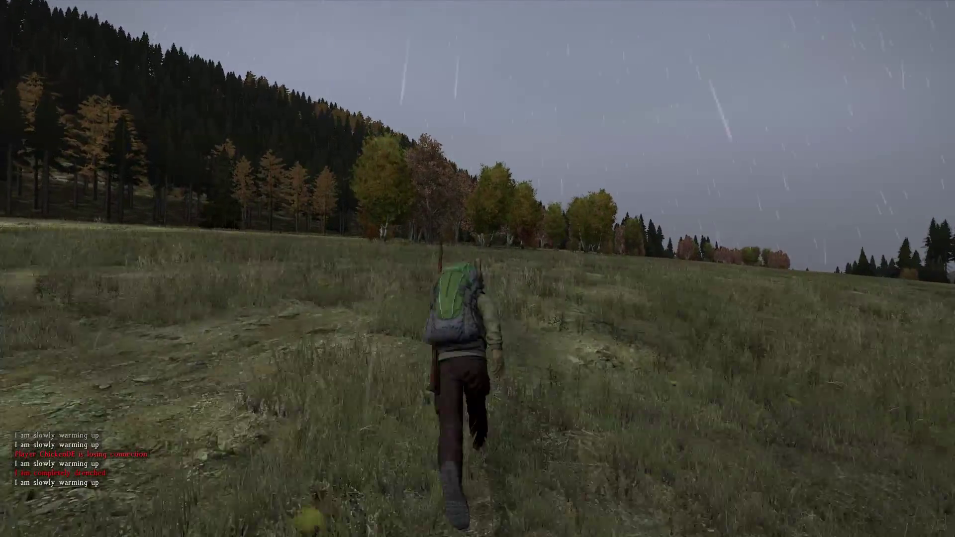
key("w")
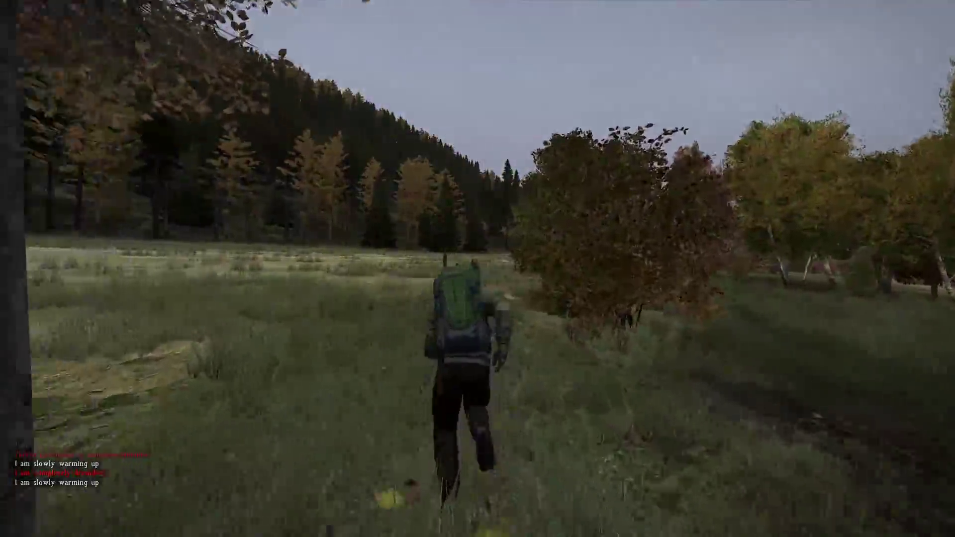
key("w")
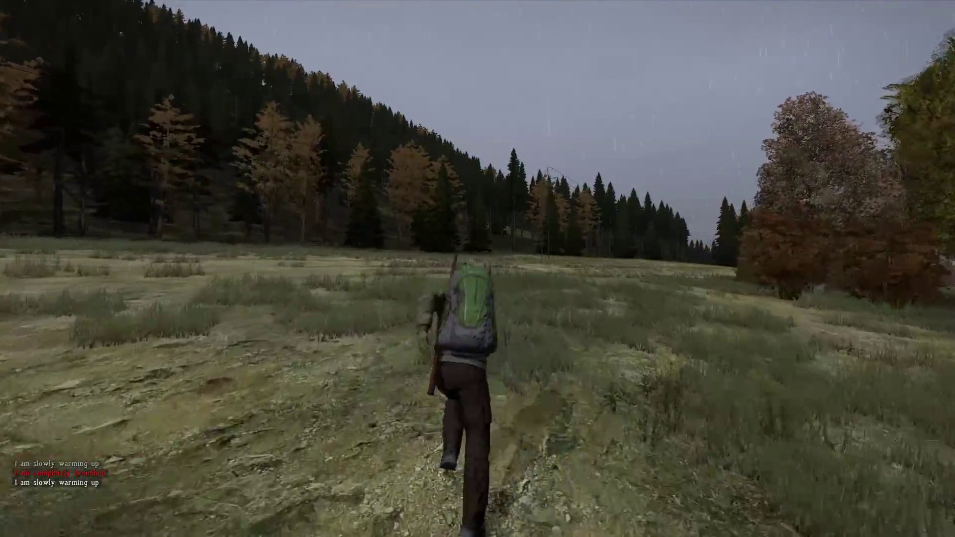
key("w")
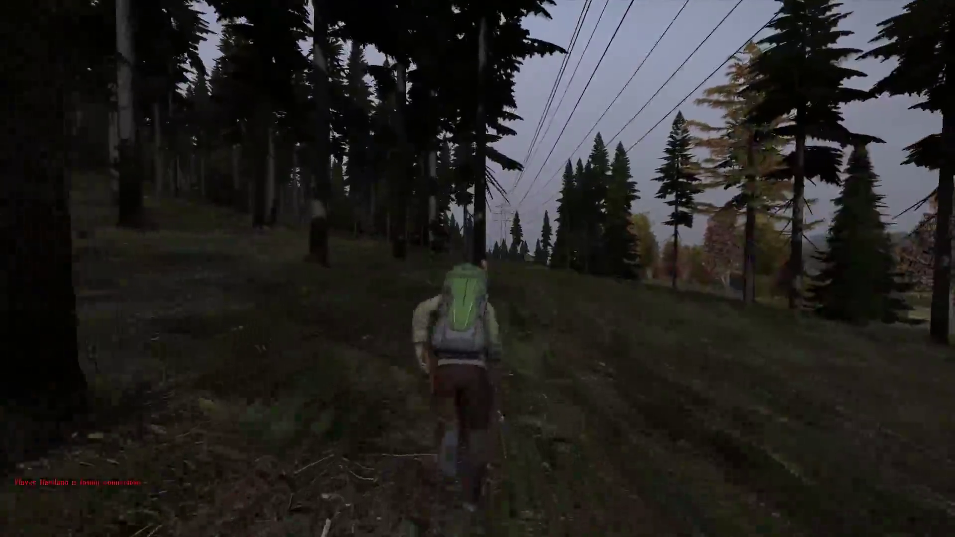
key("w")
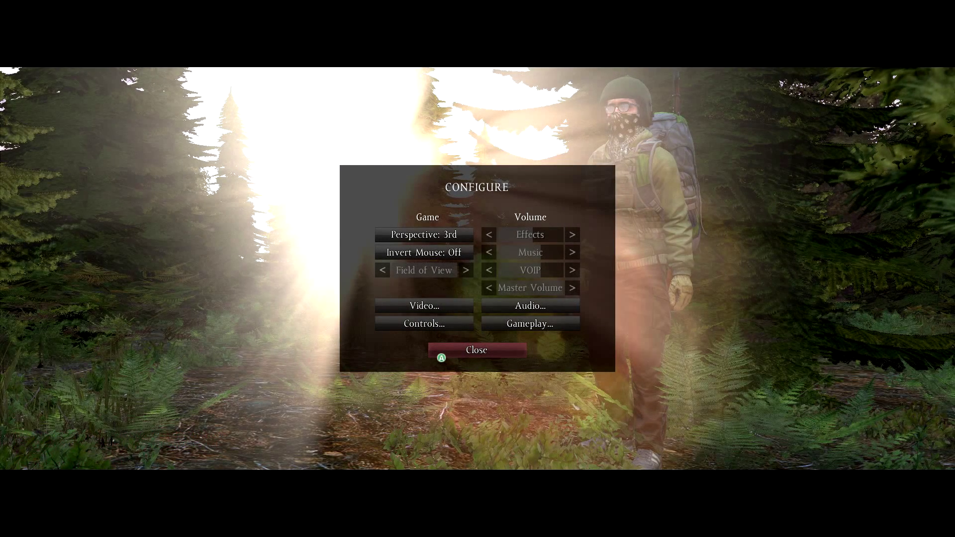
Show the video settings with Custom quality, 100% rendering resolution and VSync disabled.
left_click(424, 306)
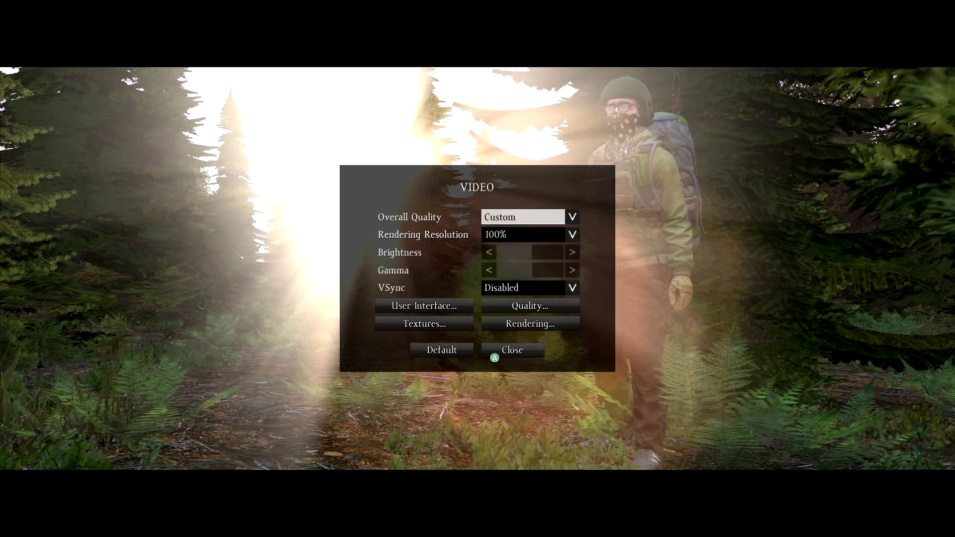
left_click(424, 305)
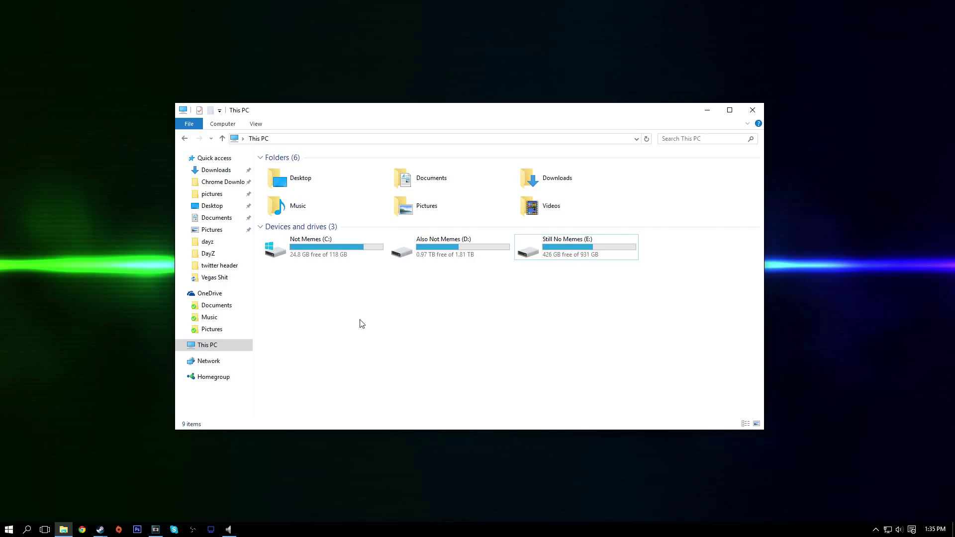
mouse_move(315, 337)
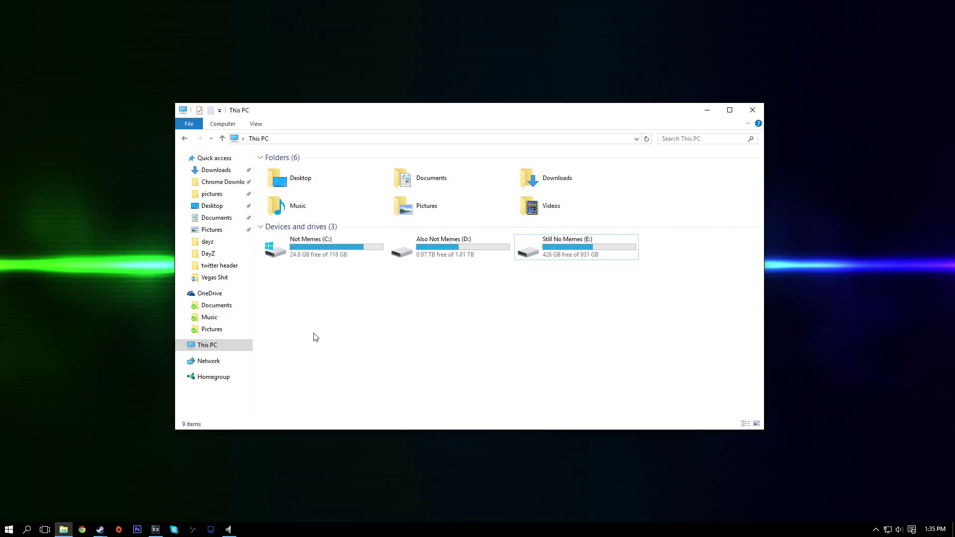
mouse_move(328, 346)
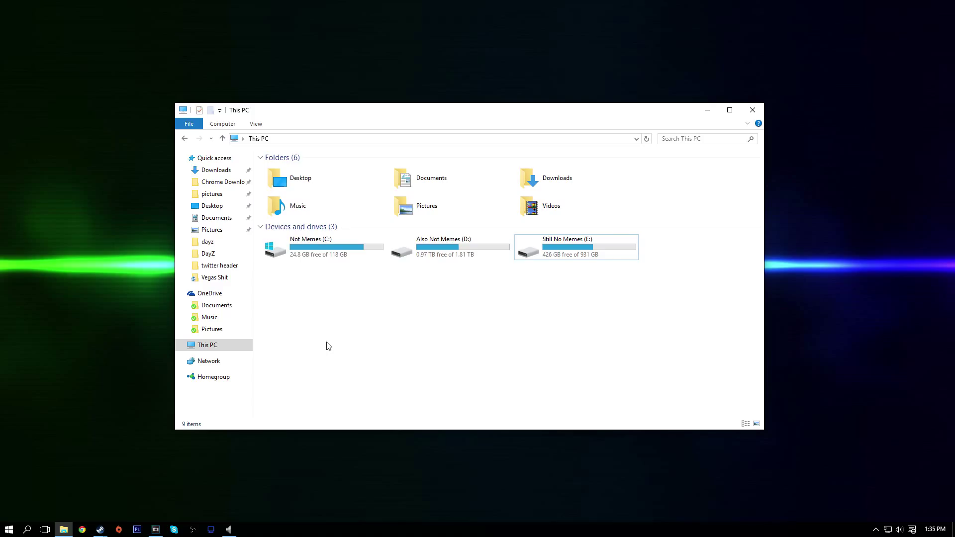
mouse_move(351, 337)
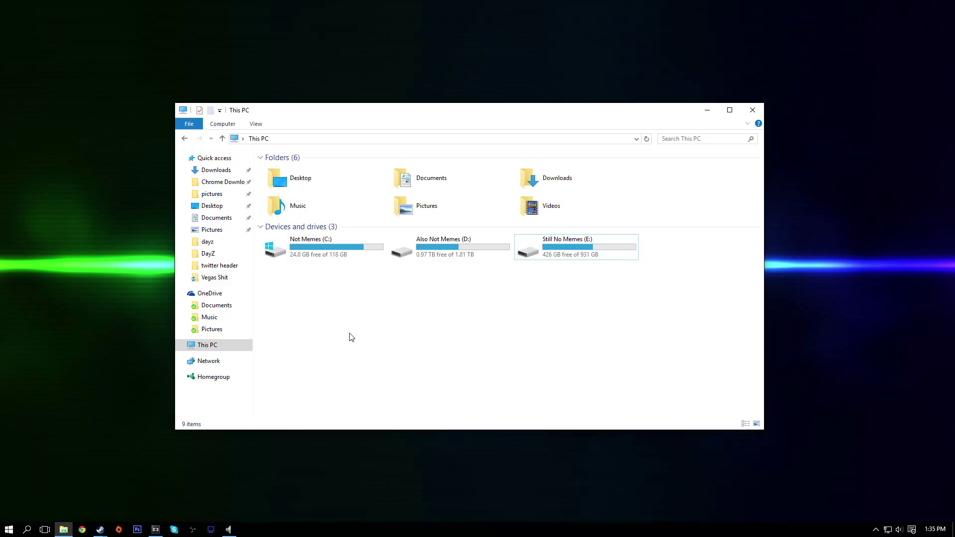
mouse_move(401, 331)
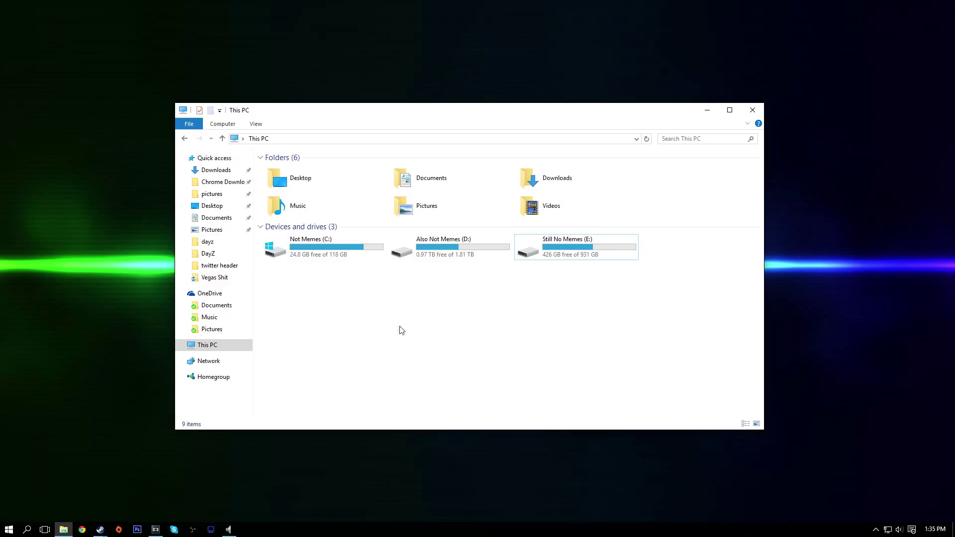
mouse_move(394, 332)
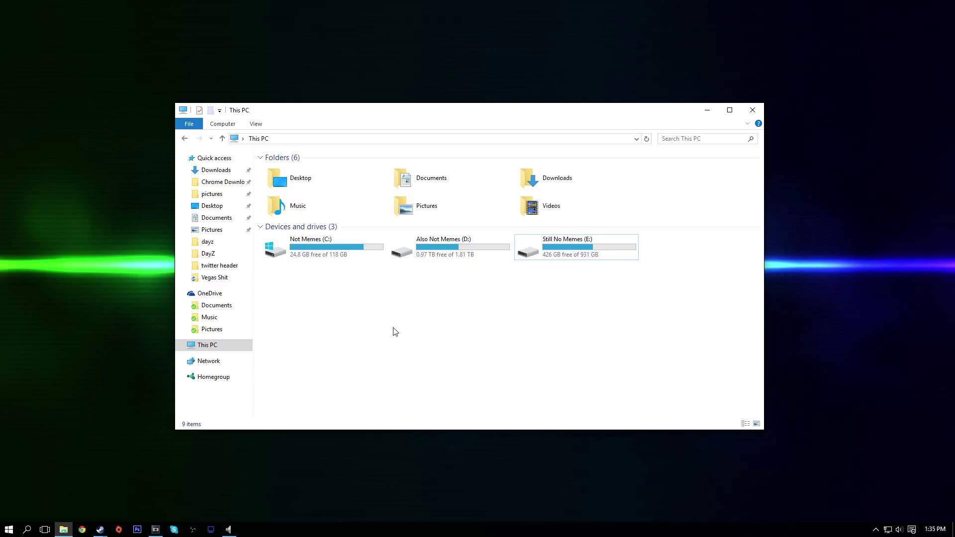
mouse_move(457, 183)
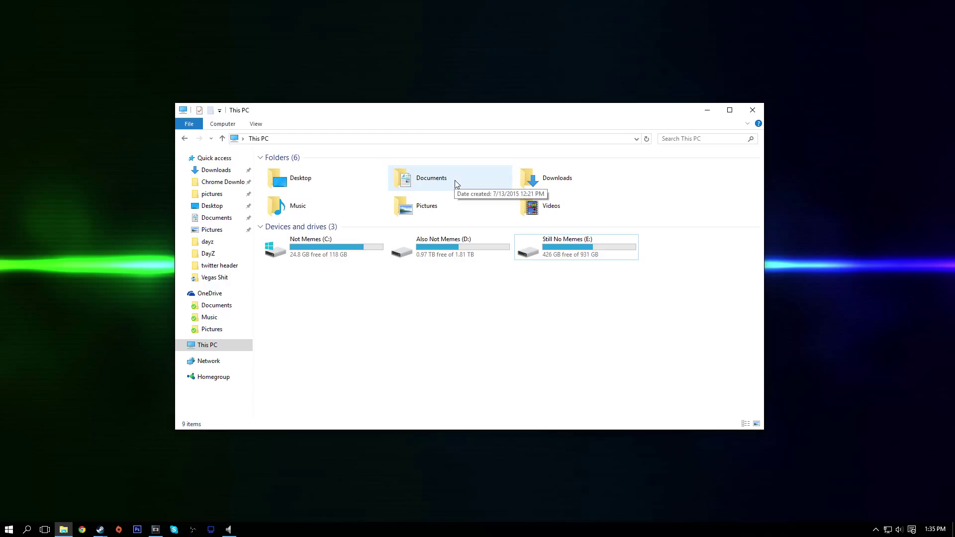
mouse_move(468, 186)
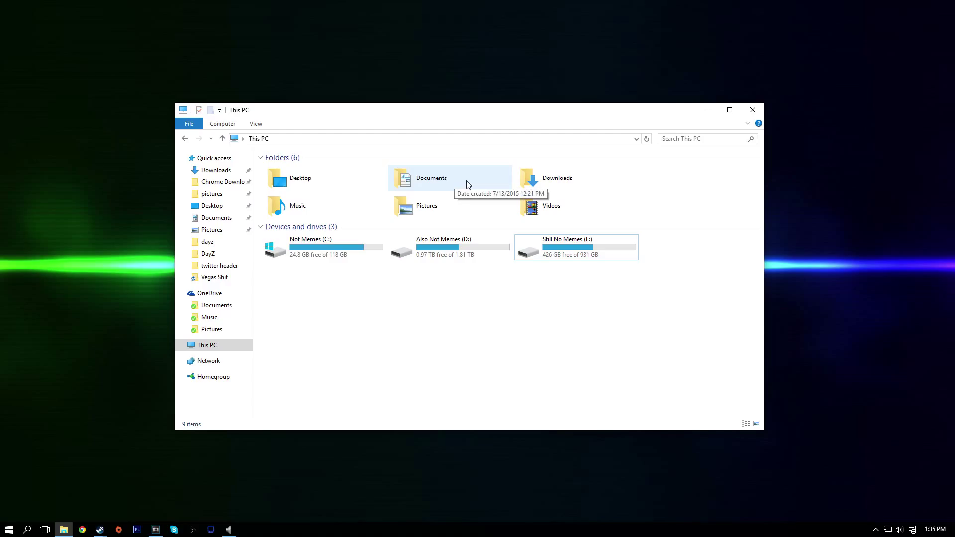
mouse_move(311, 197)
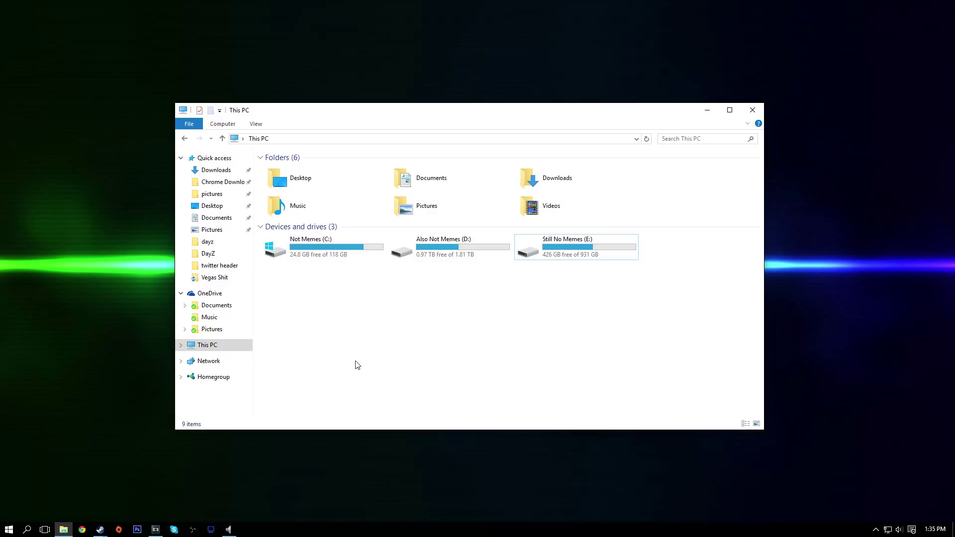
mouse_move(188, 342)
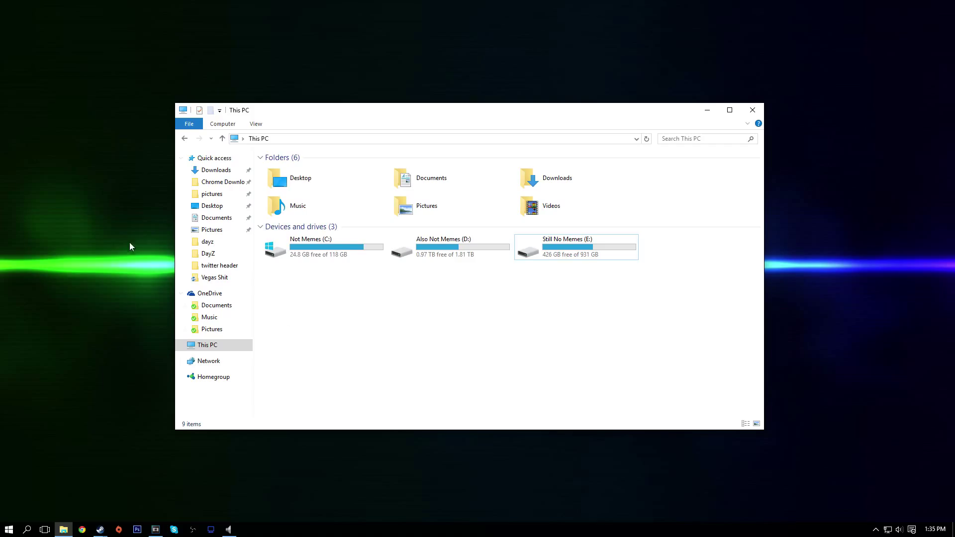
mouse_move(655, 335)
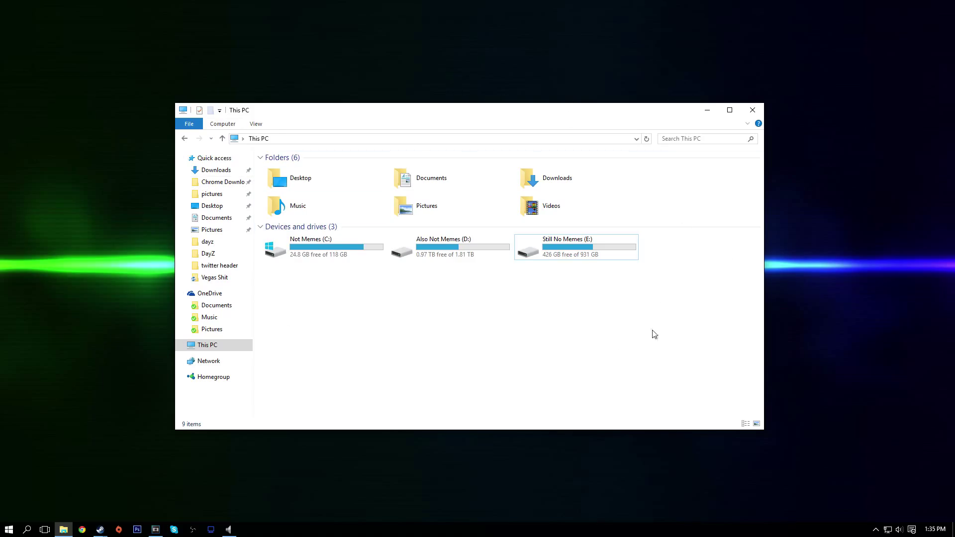
mouse_move(381, 127)
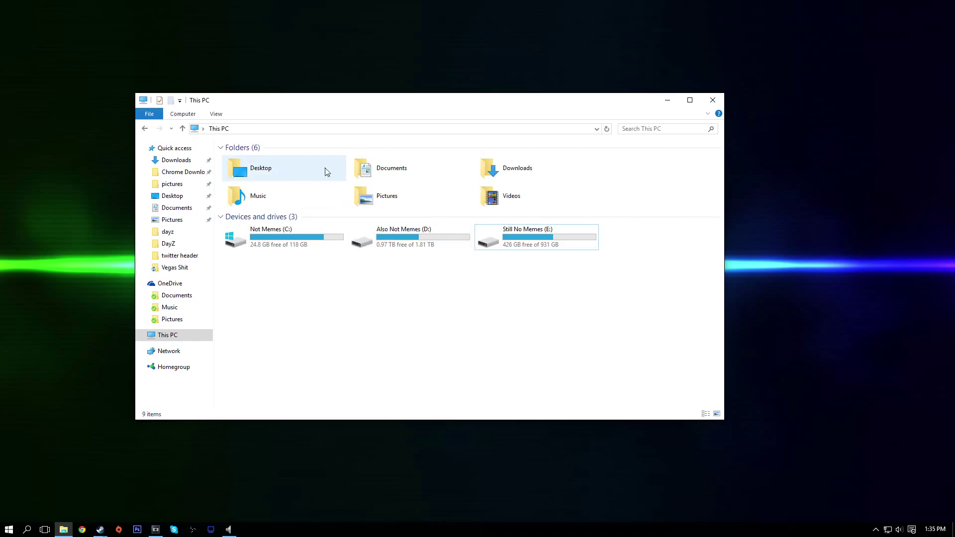
Browse into Documents > DayZ and reposition the File Explorer window.
double_click(392, 167)
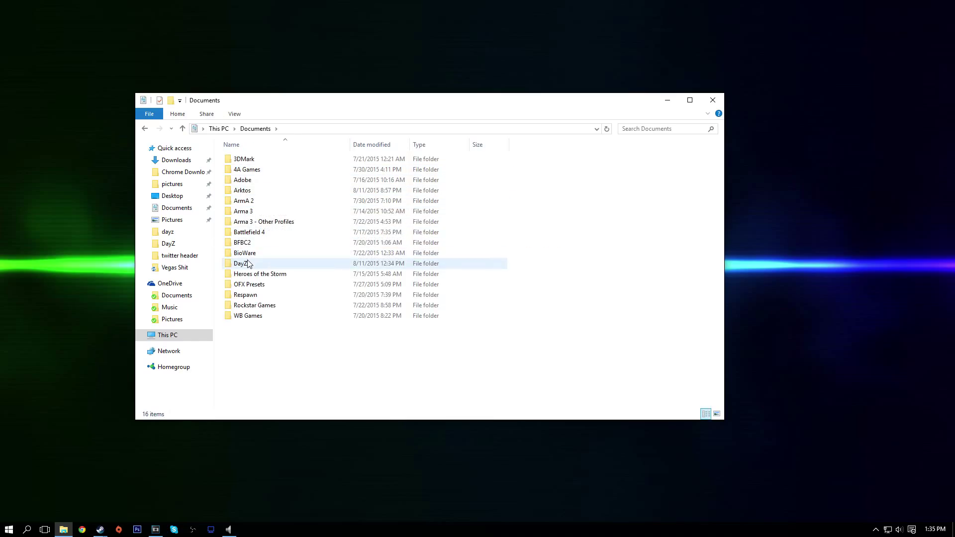
double_click(241, 262)
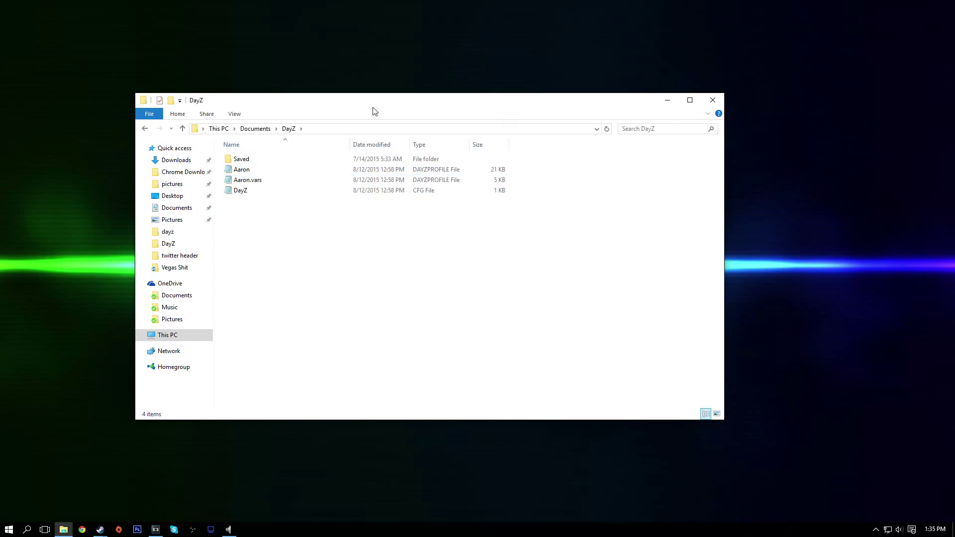
left_click_drag(374, 99, 359, 80)
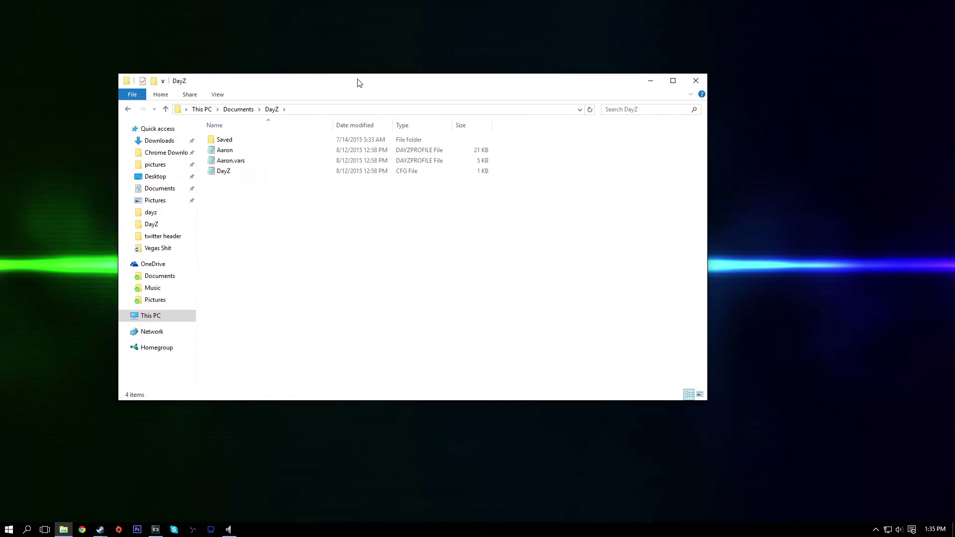
left_click_drag(359, 80, 397, 123)
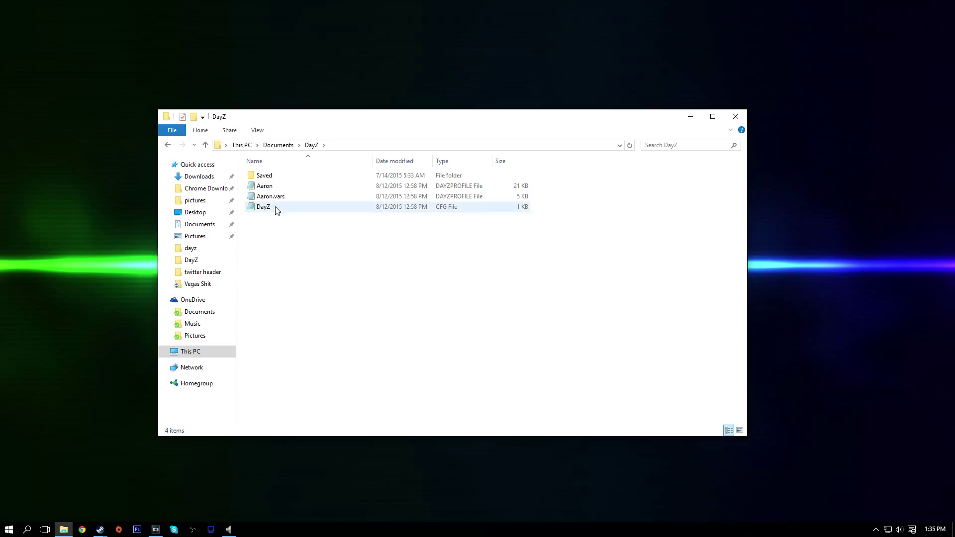
mouse_move(289, 208)
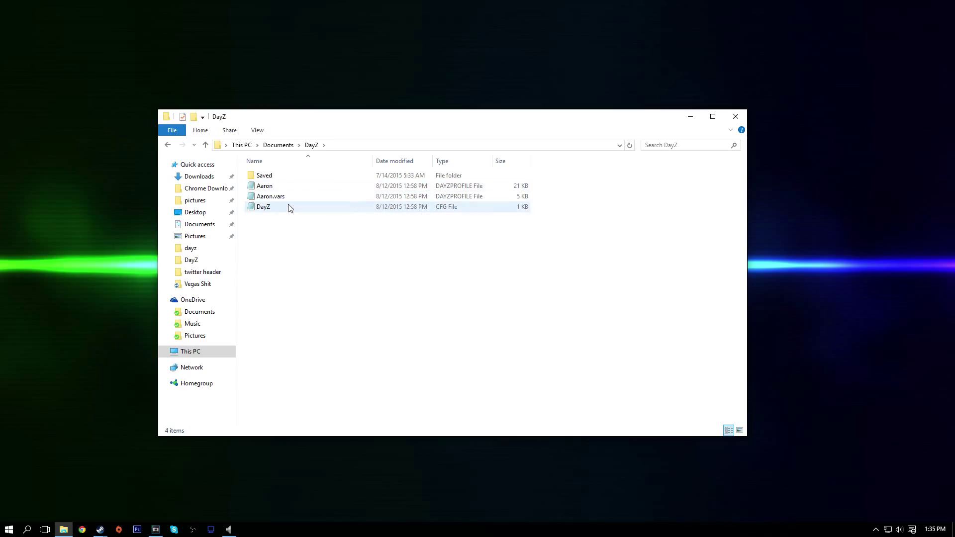
Select the Aaron DAYZPROFILE file among the four items in the DayZ folder.
left_click(264, 175)
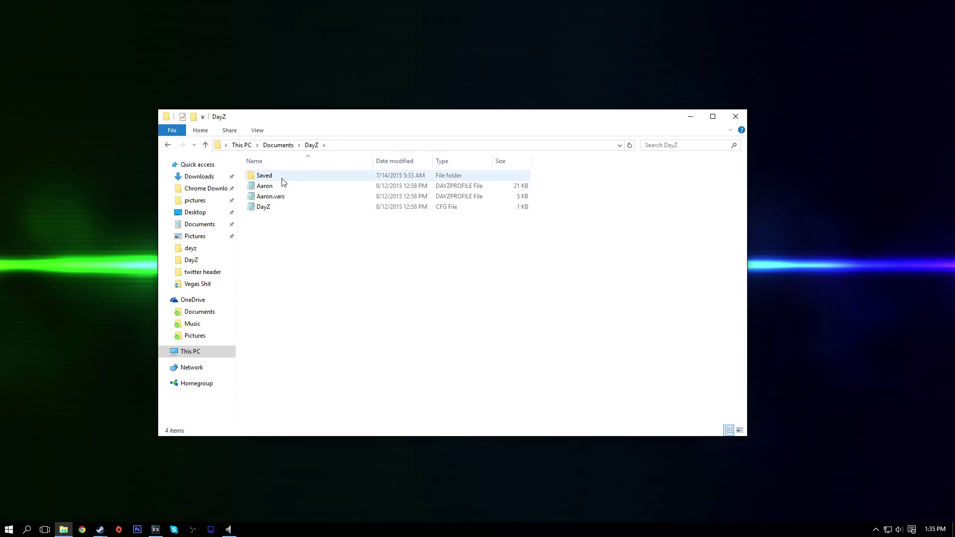
left_click(263, 207)
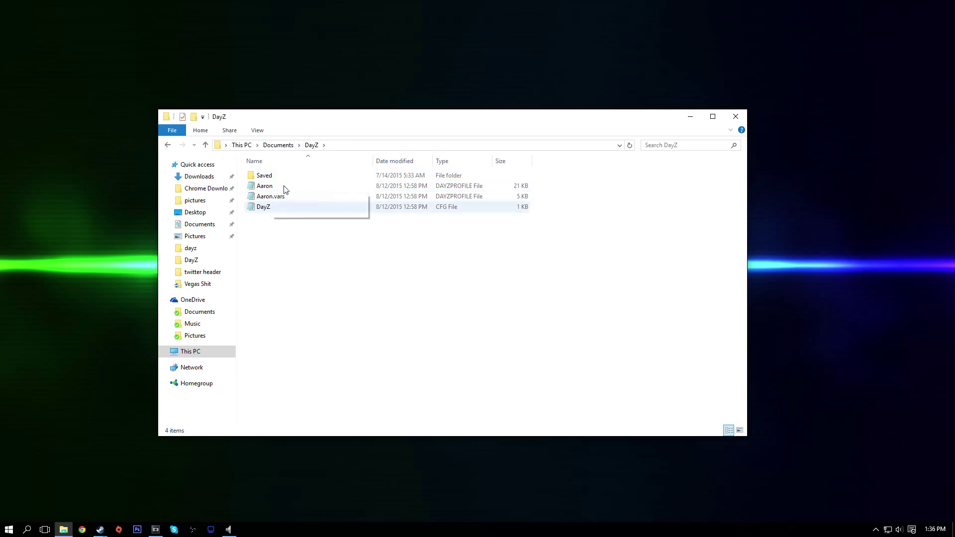
left_click(263, 207)
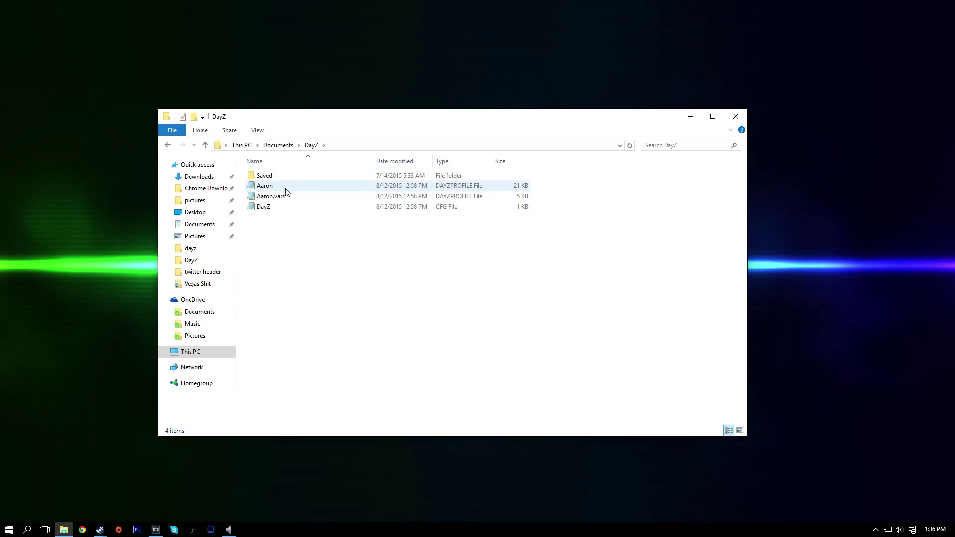
mouse_move(287, 189)
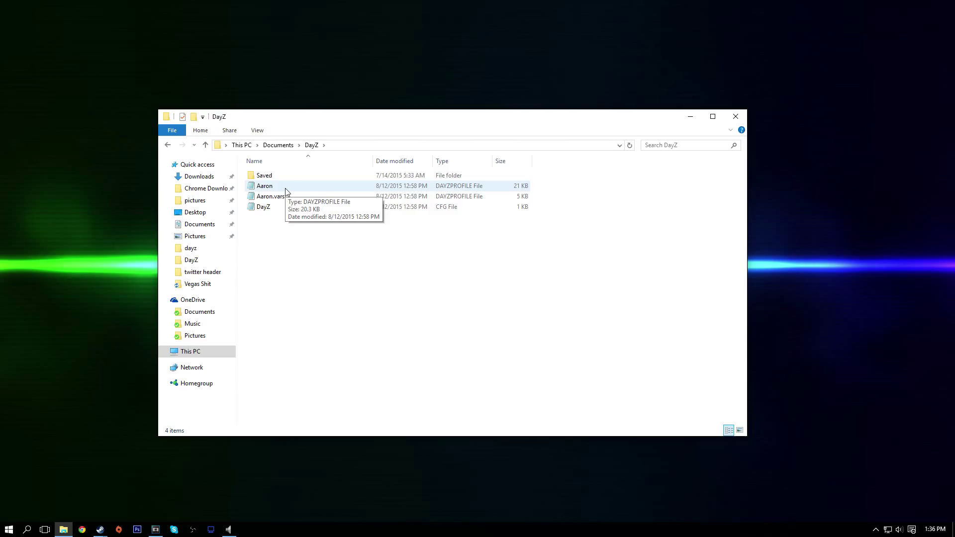
mouse_move(271, 191)
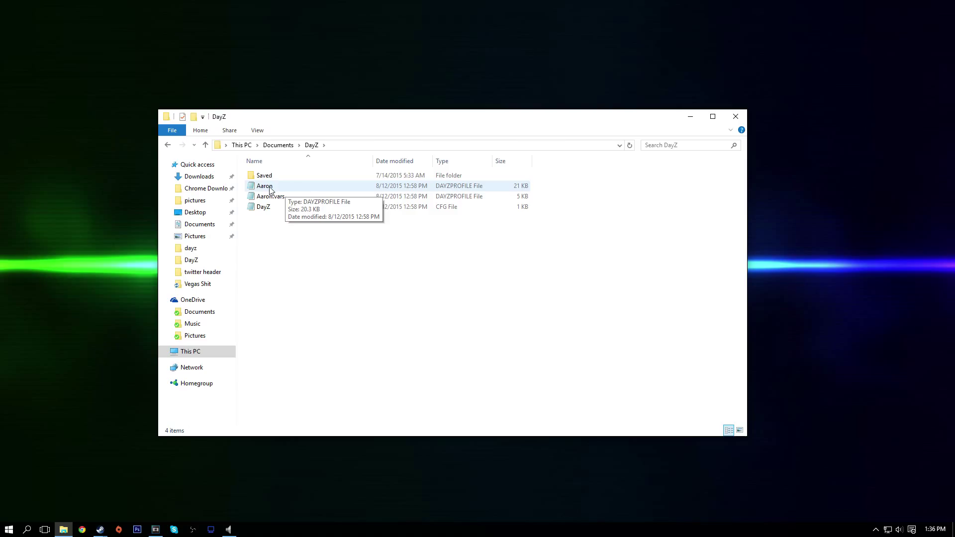
mouse_move(262, 207)
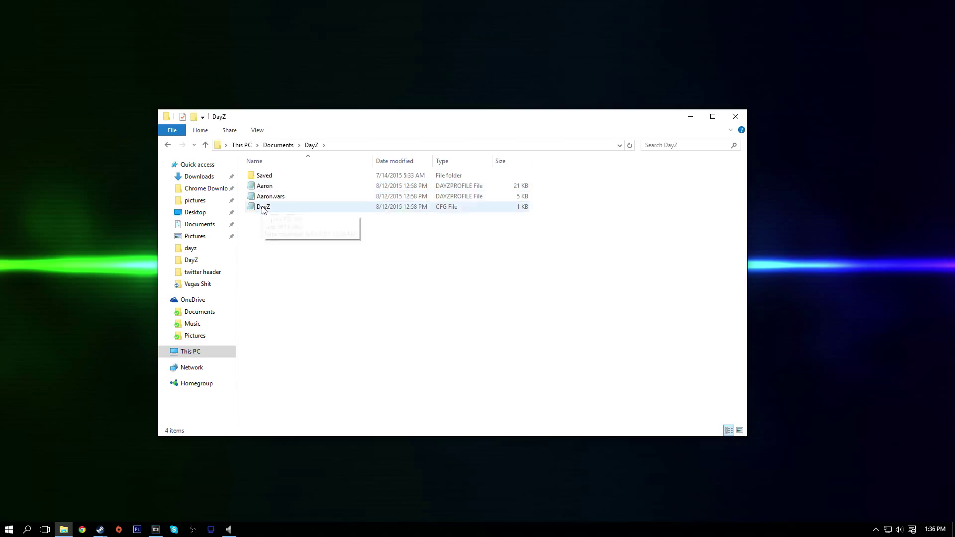
left_click(264, 186)
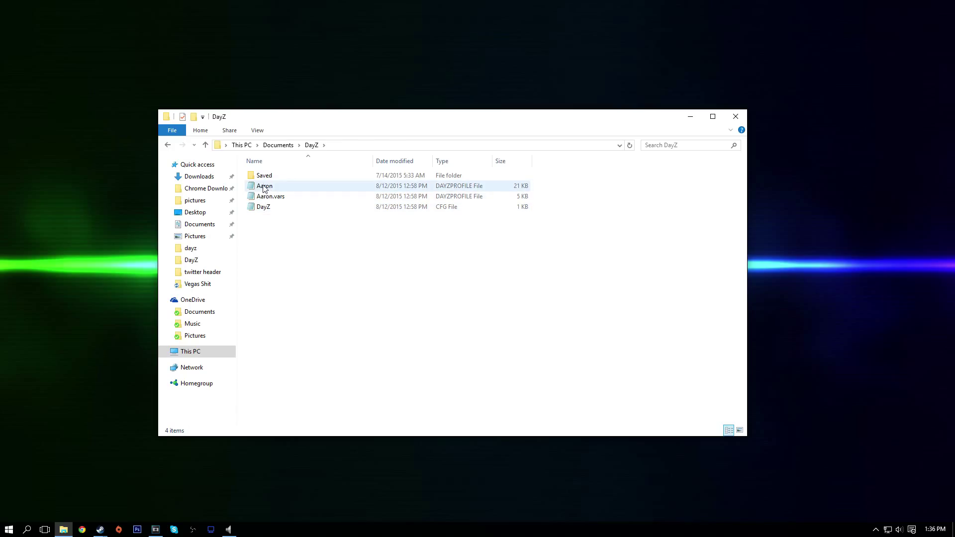
mouse_move(274, 192)
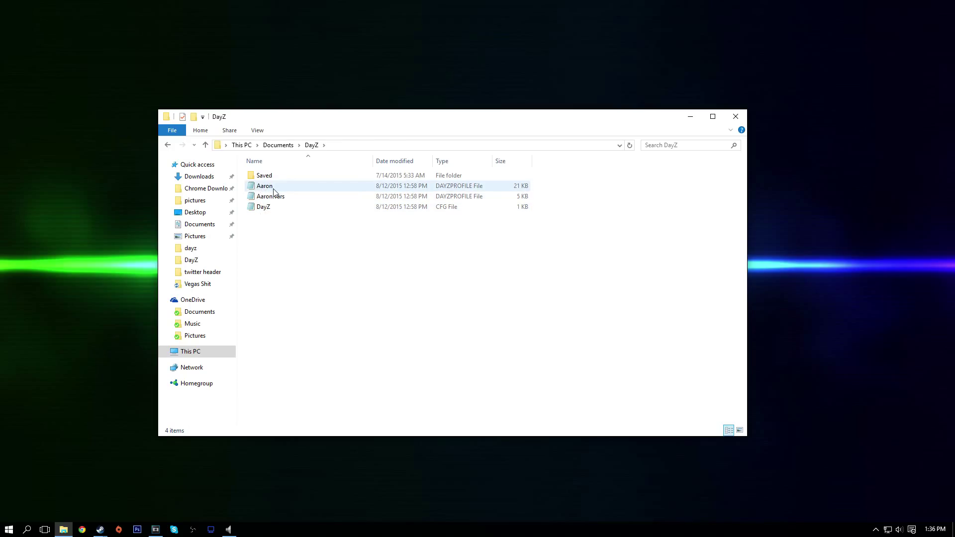
mouse_move(264, 186)
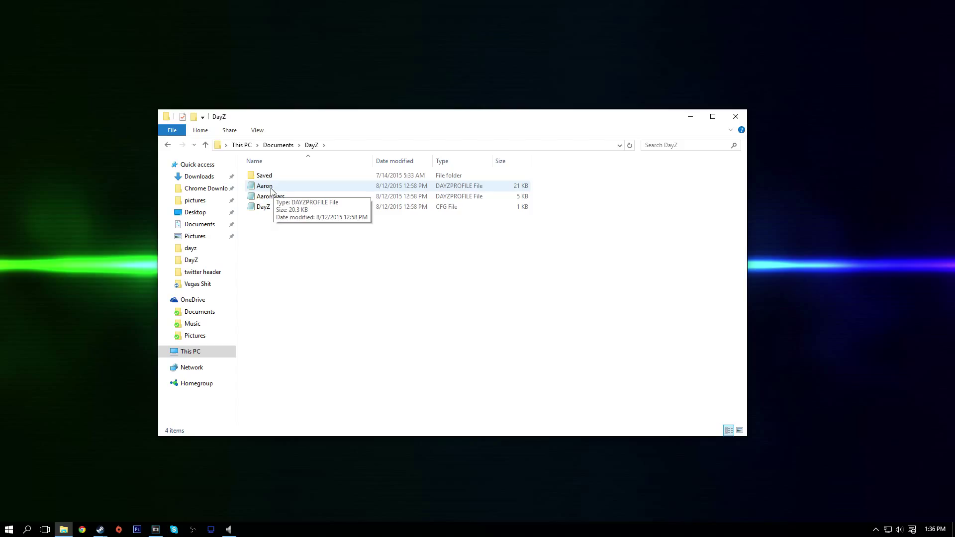
left_click(265, 186)
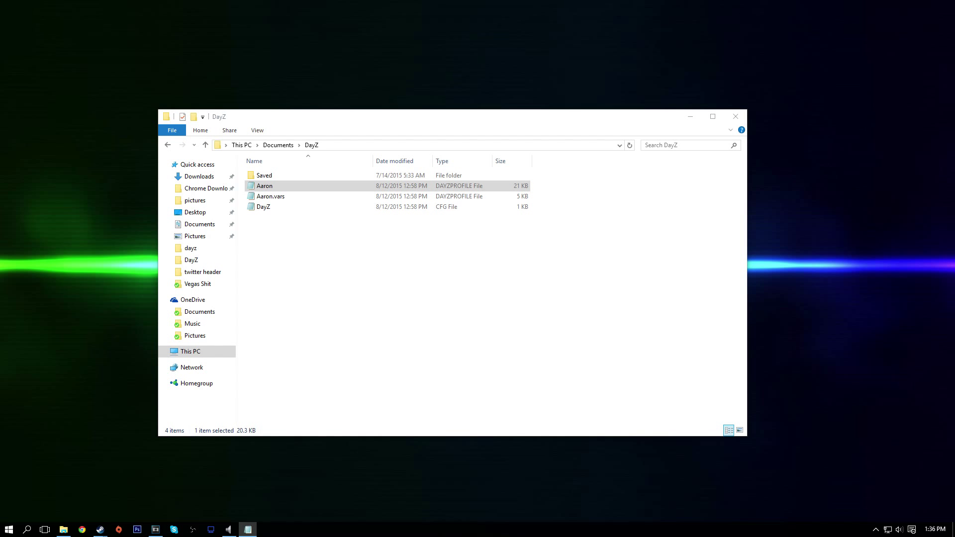
Open Aaron.DayZProfile in Notepad and skim its settings from version=2 downward, returning to the top.
double_click(265, 186)
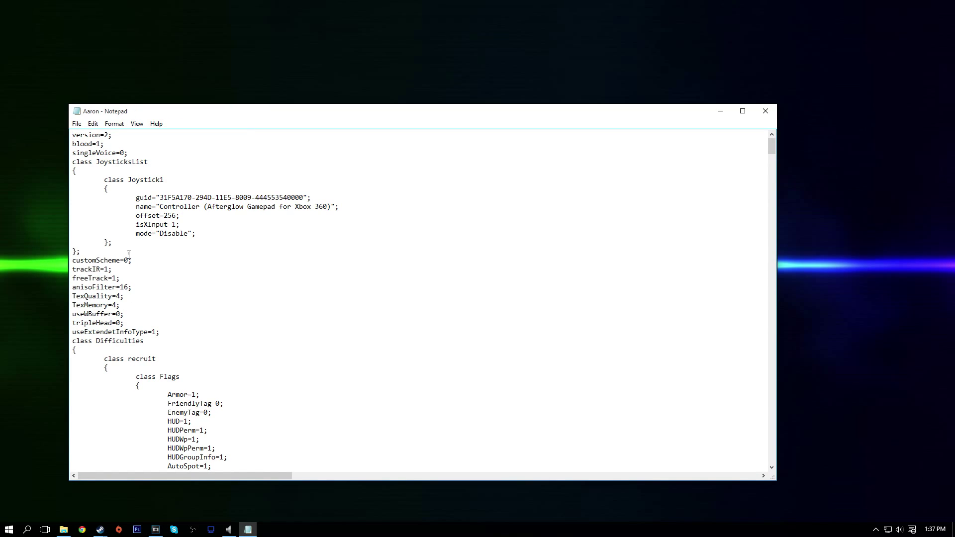
scroll("down", 3)
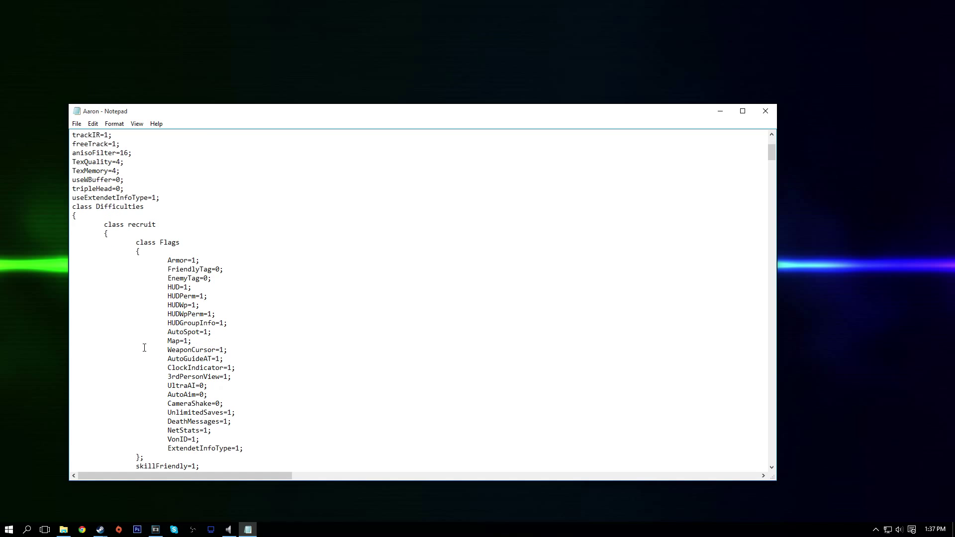
scroll("up", 3)
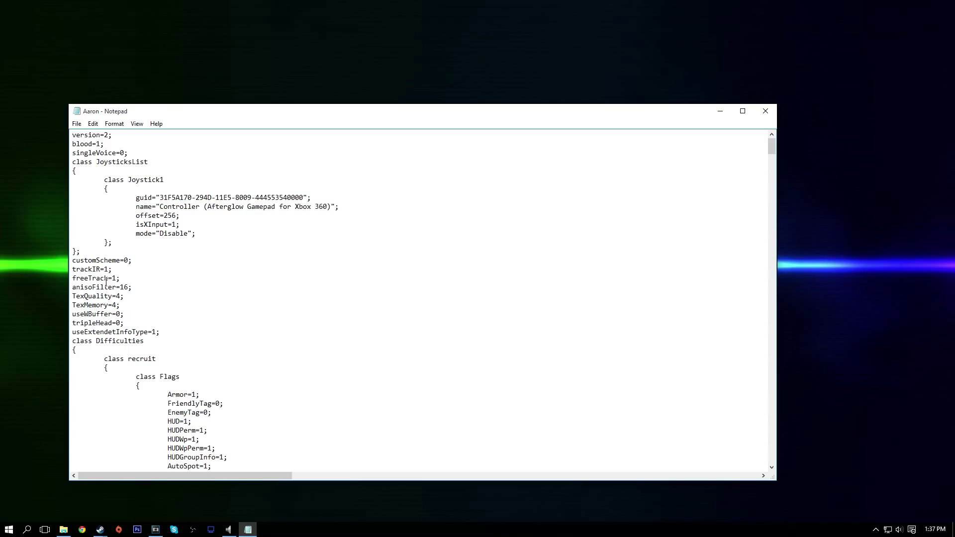
mouse_move(164, 278)
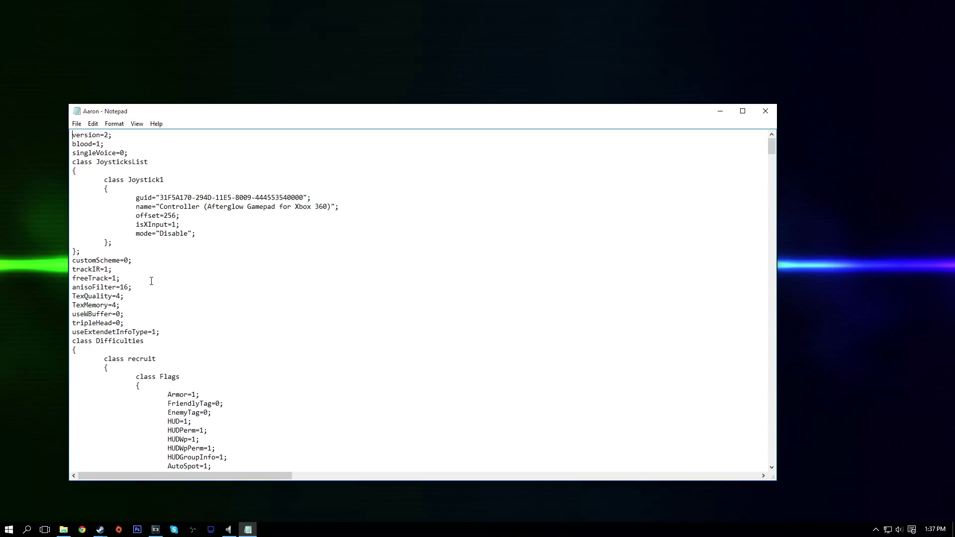
mouse_move(227, 114)
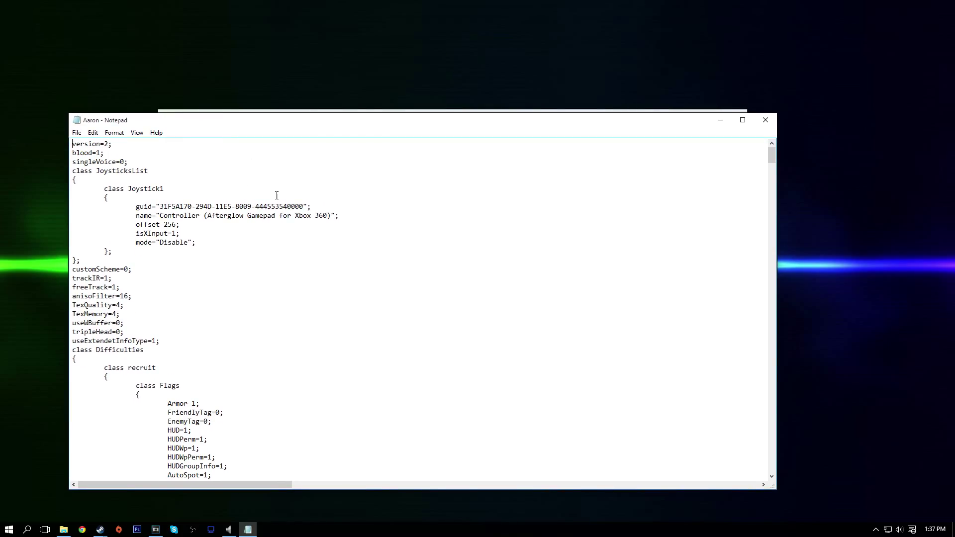
Search the profile for 'scene' to reach the sceneComplexity=150000 line.
key("ctrl+f")
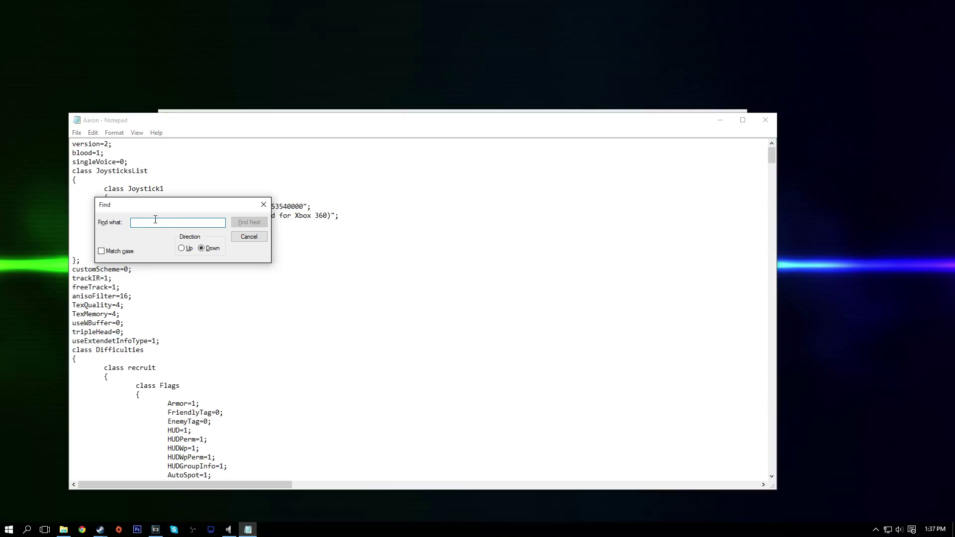
type("scene")
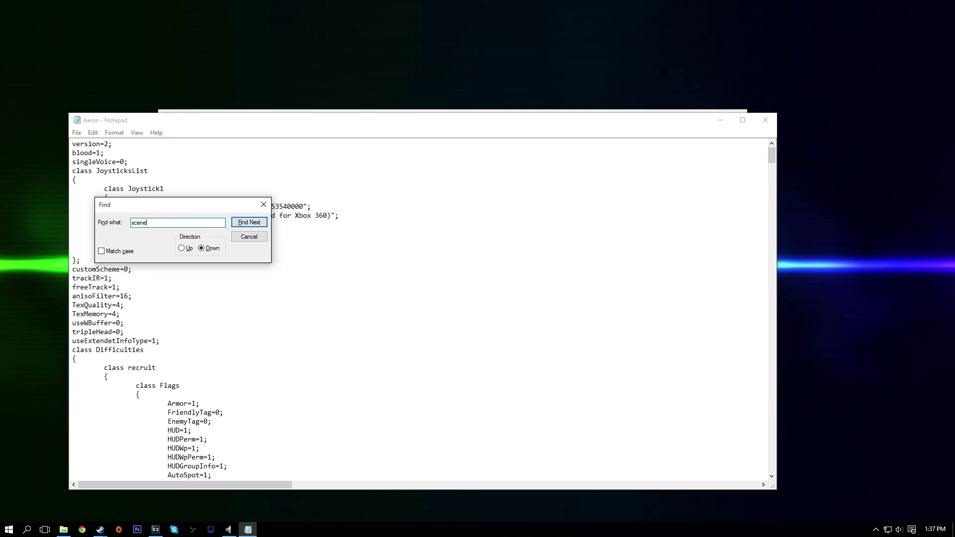
left_click(249, 221)
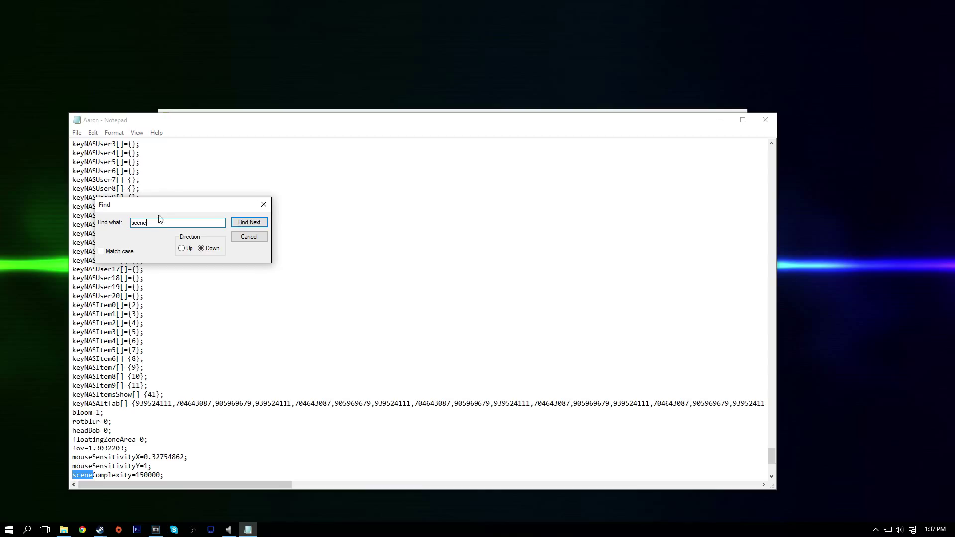
mouse_move(305, 218)
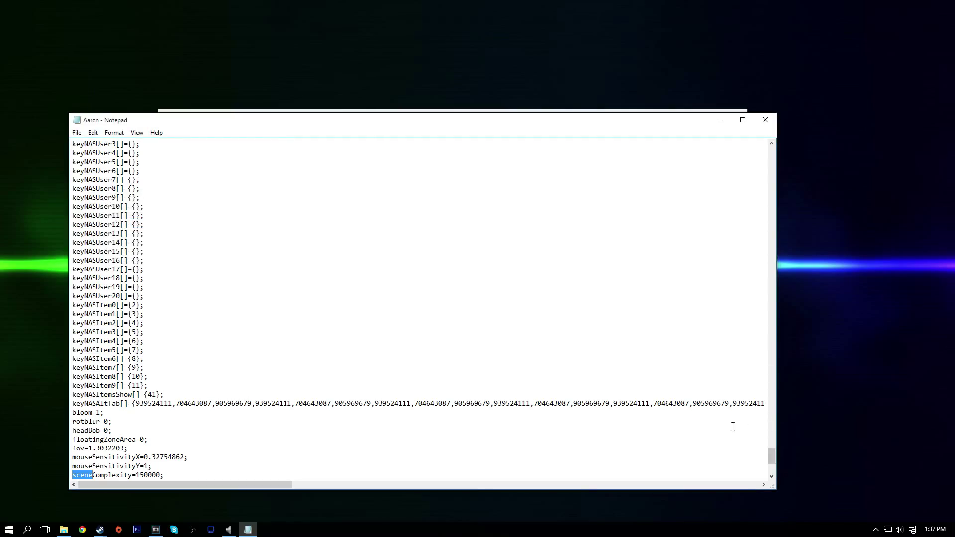
Dismiss the search and place the cursor at the start of the sceneComplexity line beside viewDistance=1400.
scroll("down", 3)
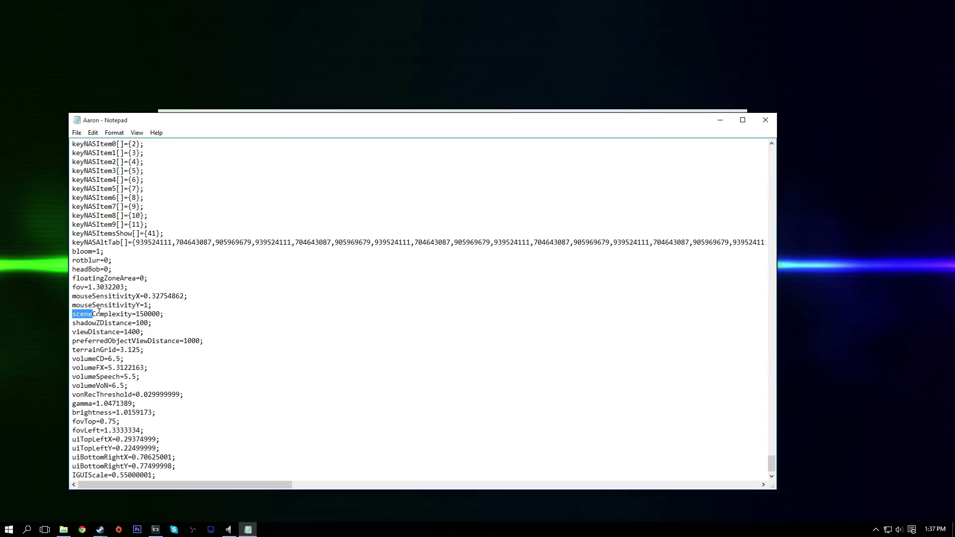
left_click(153, 318)
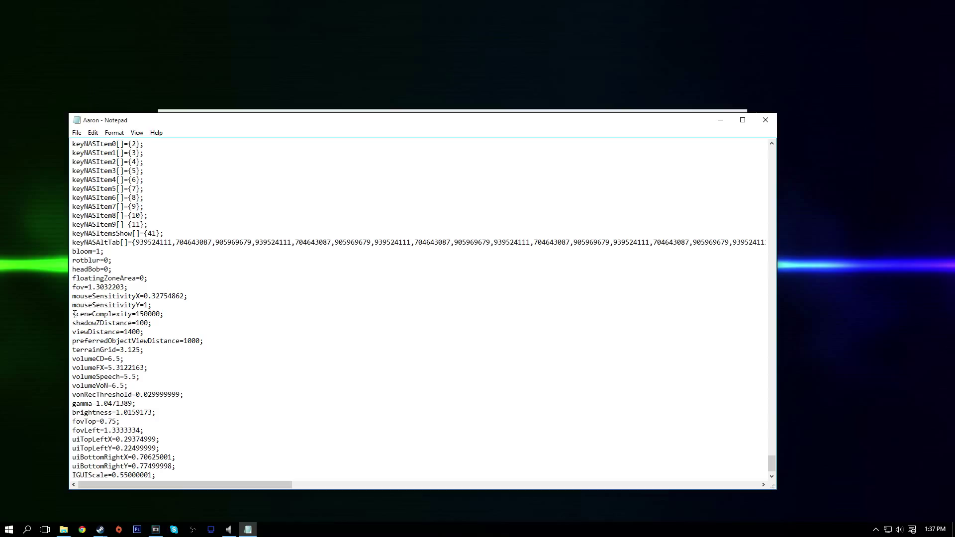
mouse_move(26, 299)
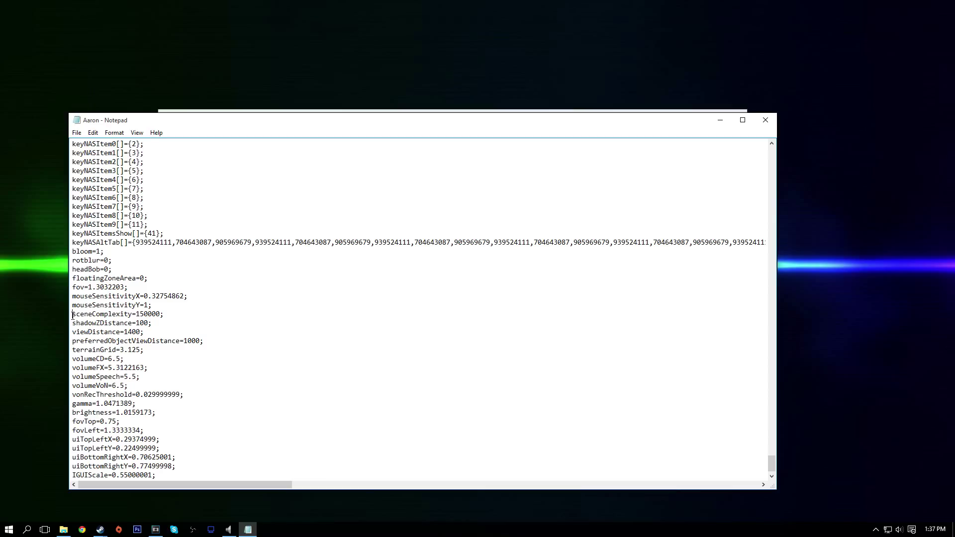
left_click(157, 314)
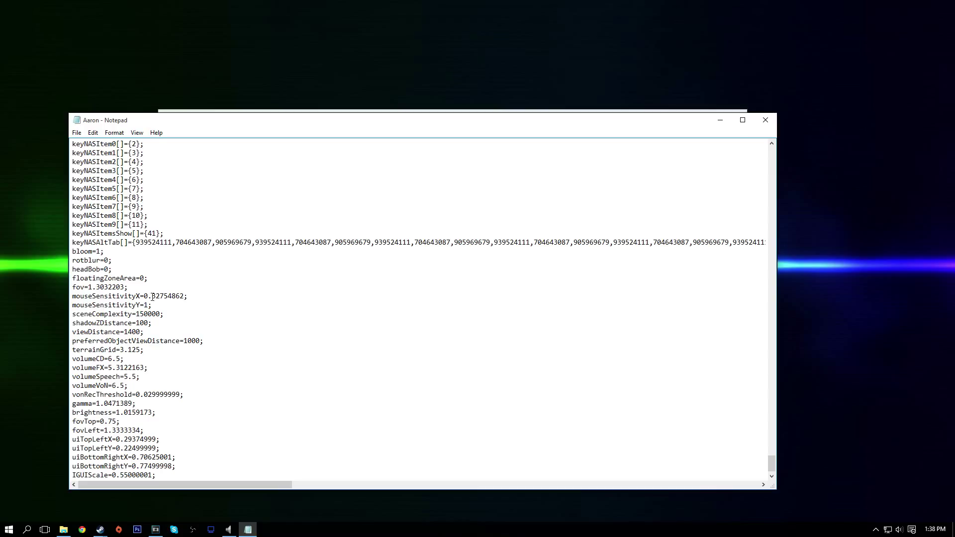
mouse_move(156, 319)
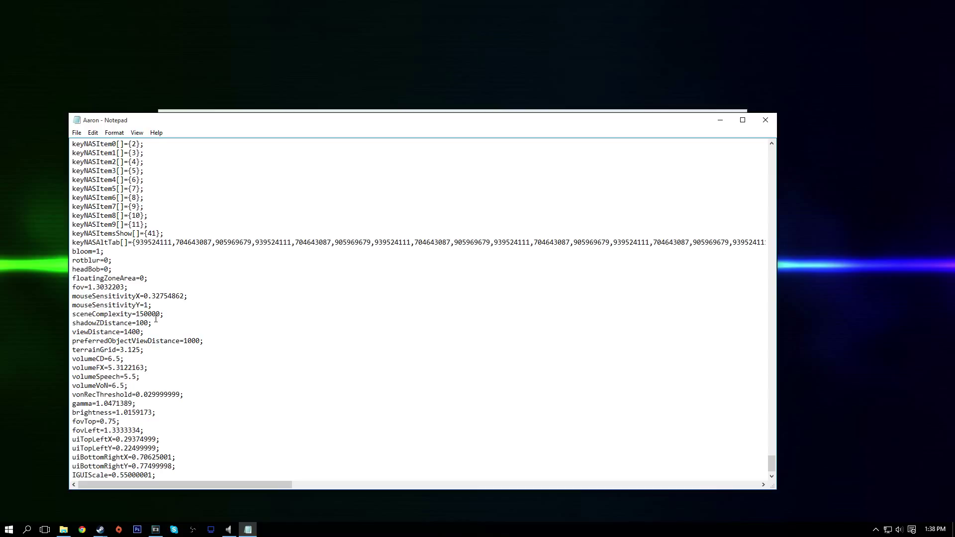
double_click(133, 313)
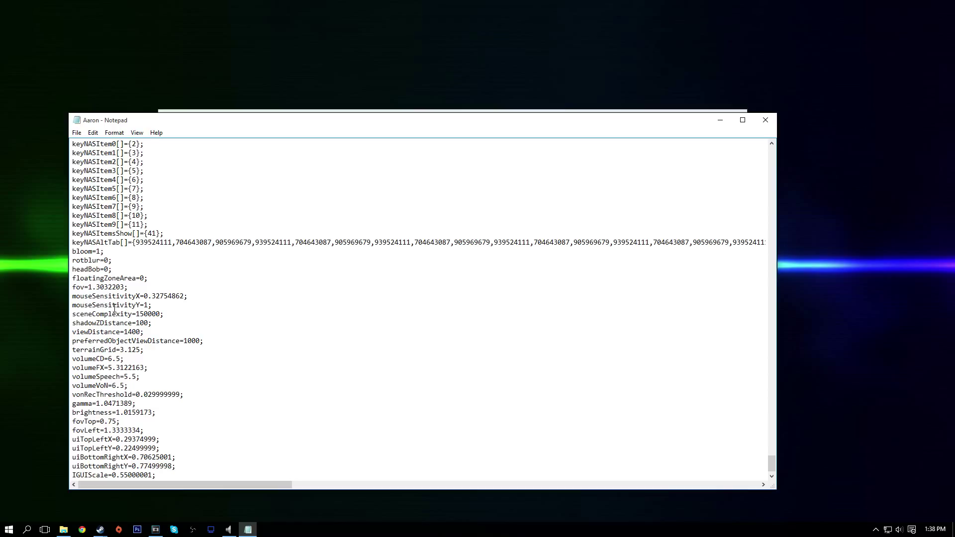
mouse_move(154, 313)
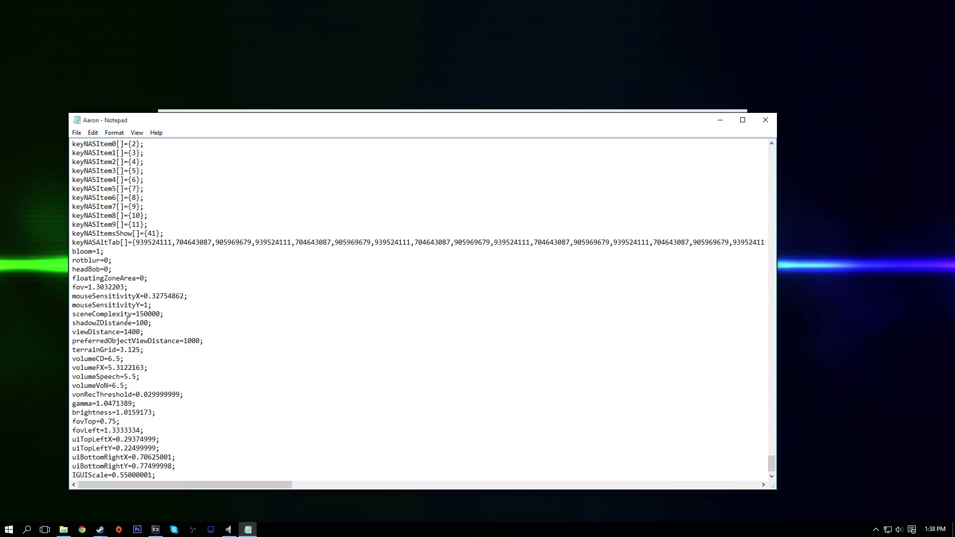
left_click(155, 313)
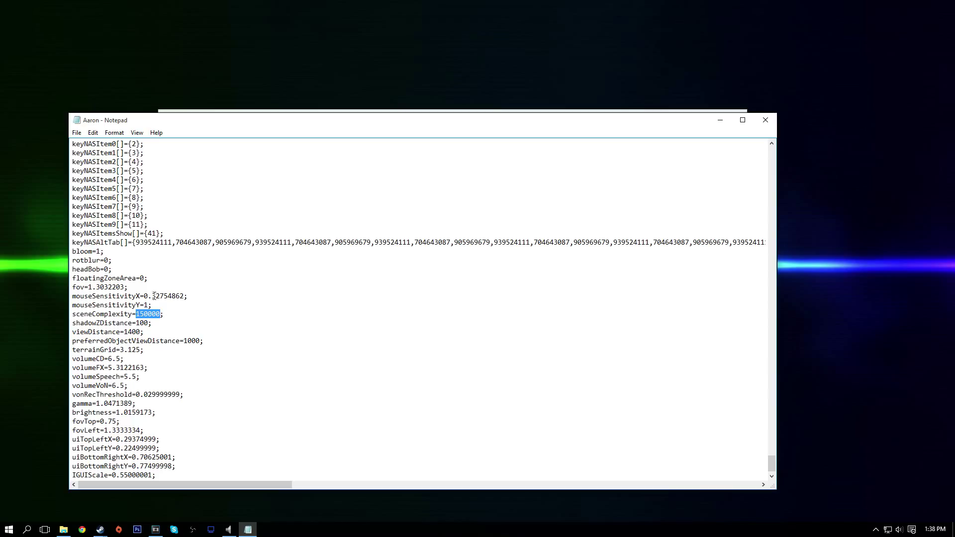
mouse_move(196, 311)
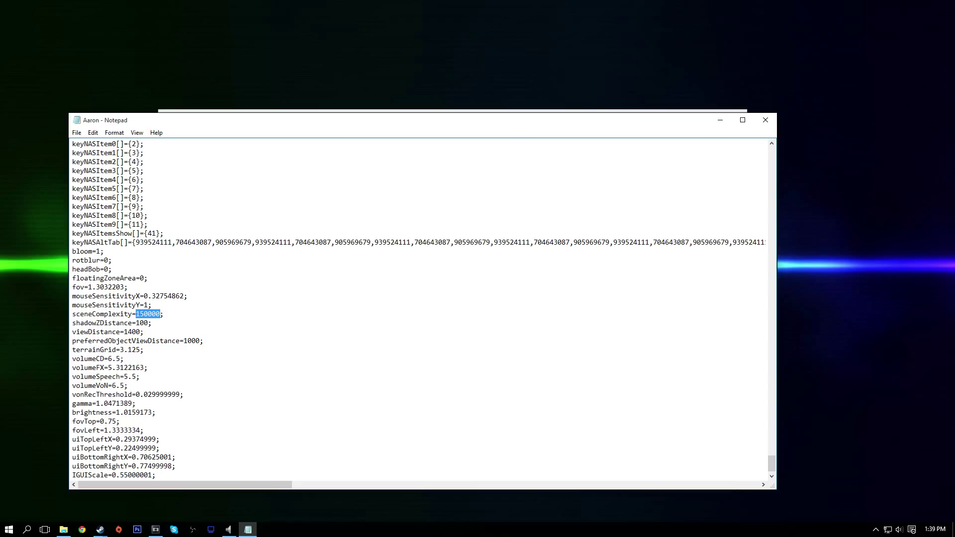
mouse_move(213, 347)
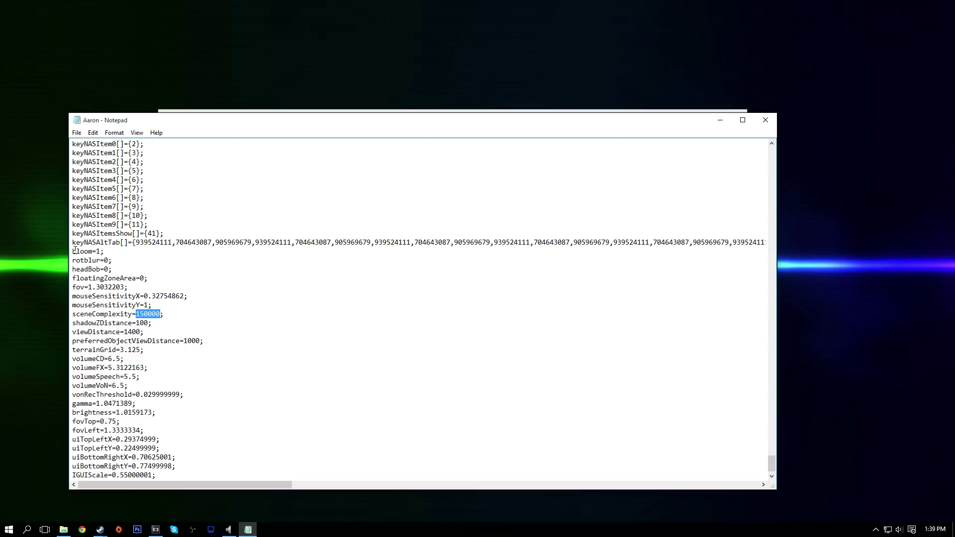
mouse_move(58, 237)
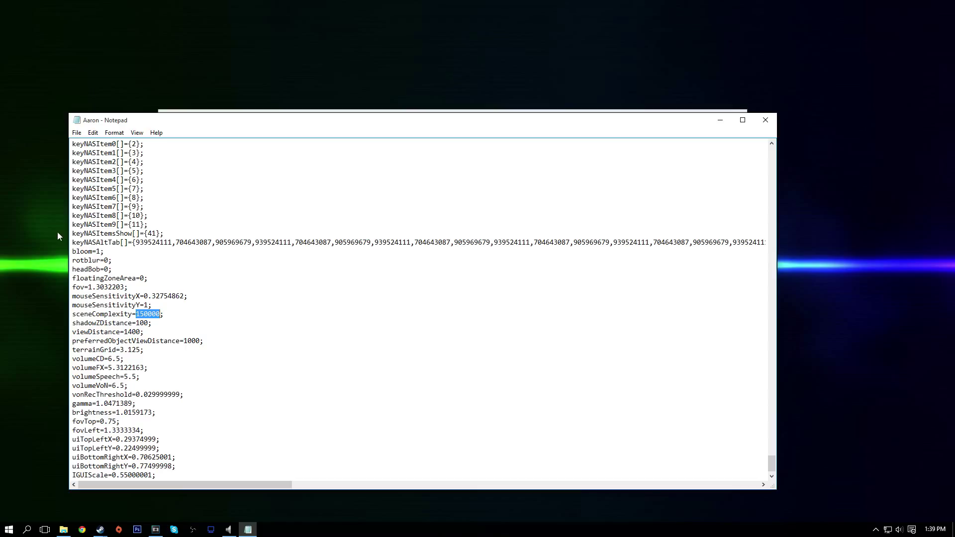
mouse_move(121, 327)
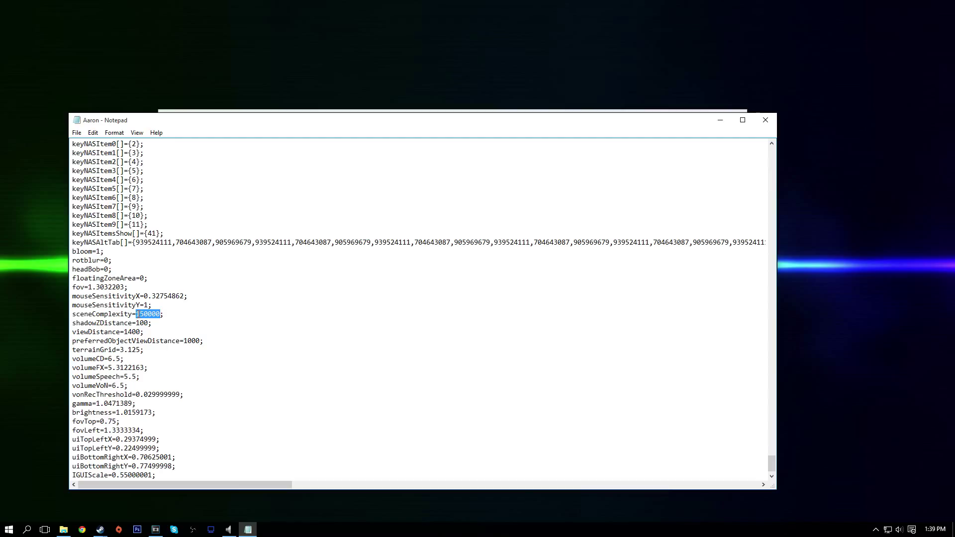
left_click(148, 313)
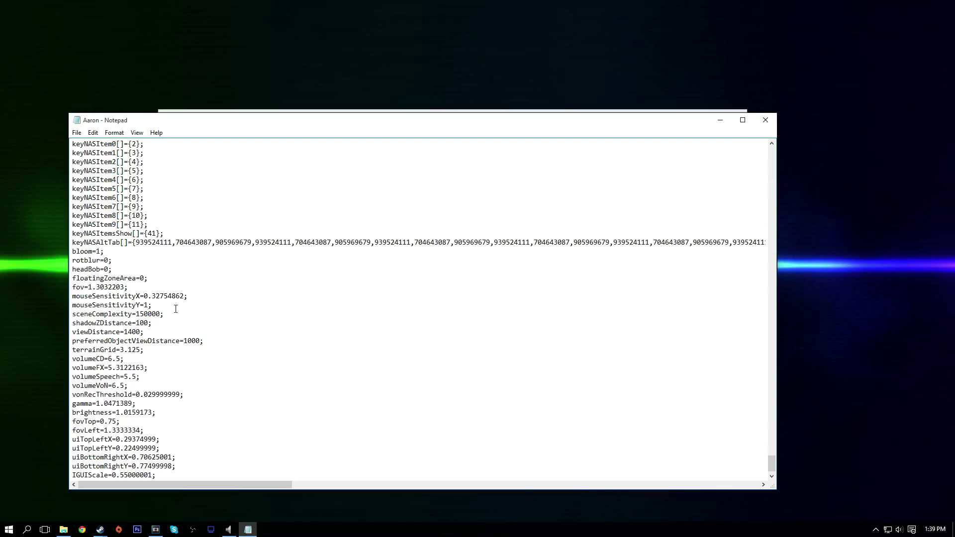
mouse_move(146, 323)
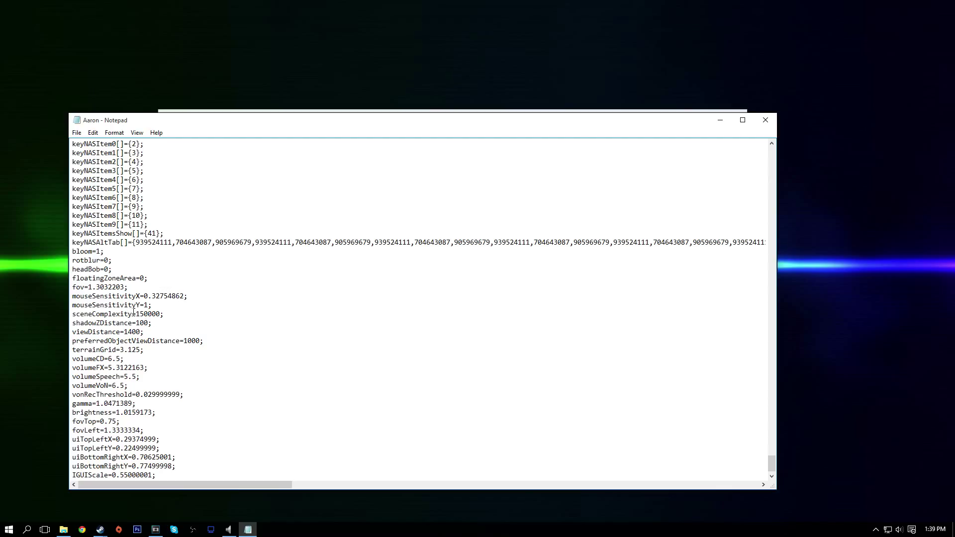
left_click(146, 314)
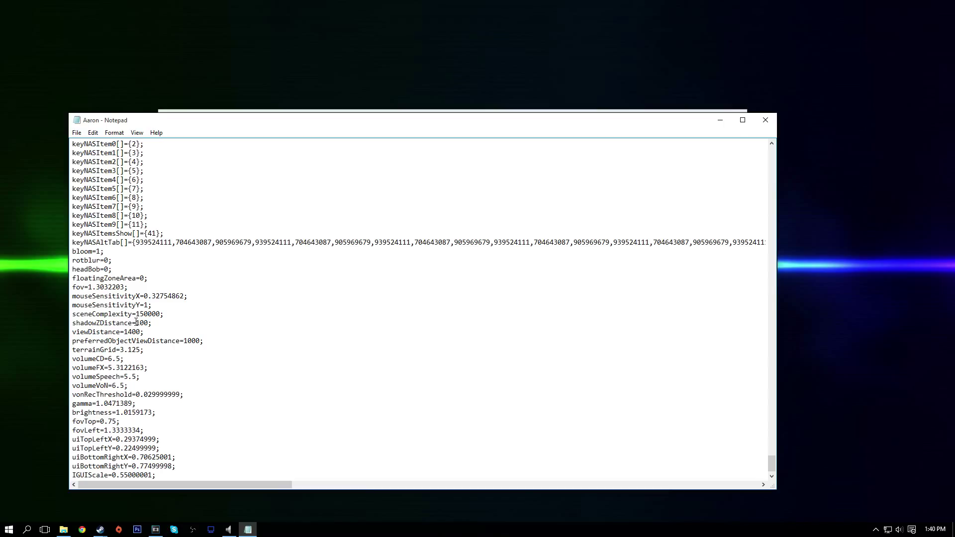
double_click(139, 322)
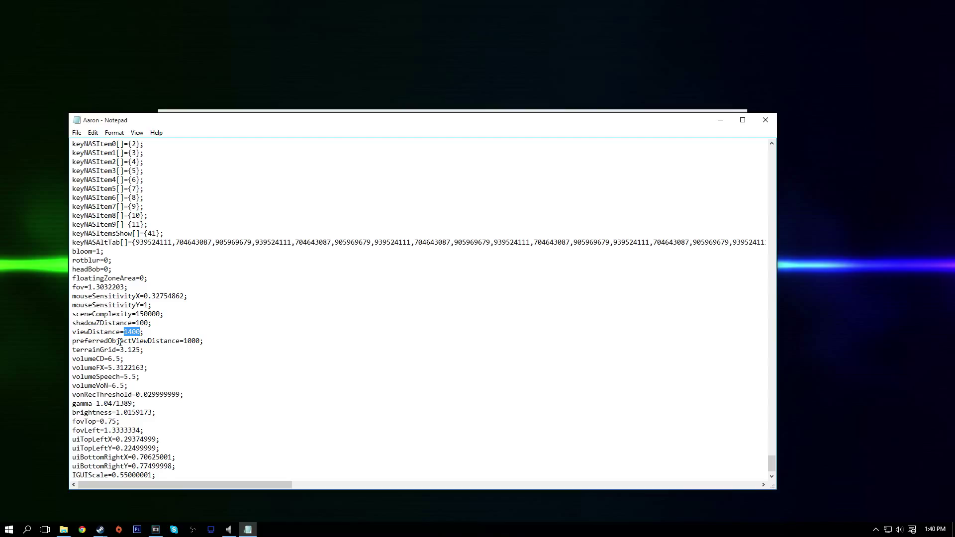
mouse_move(188, 334)
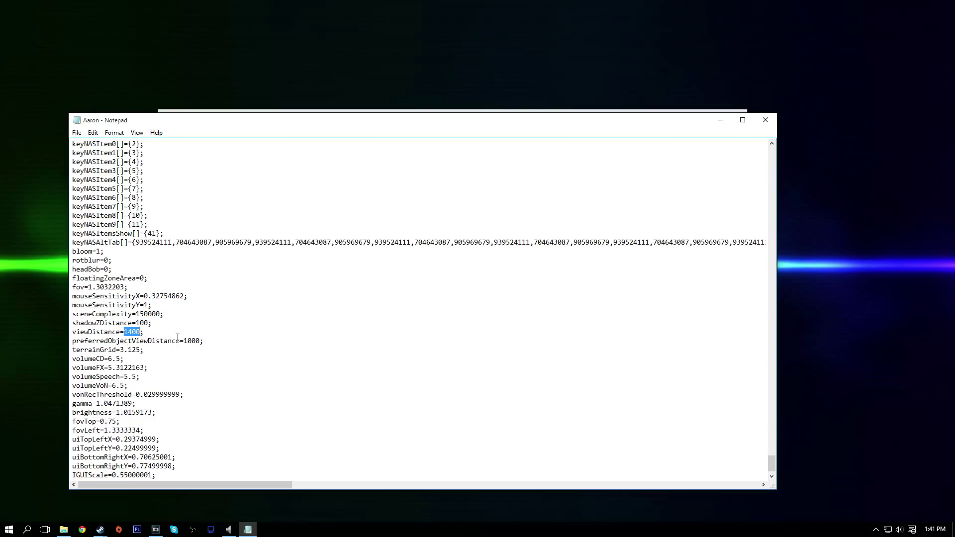
mouse_move(185, 341)
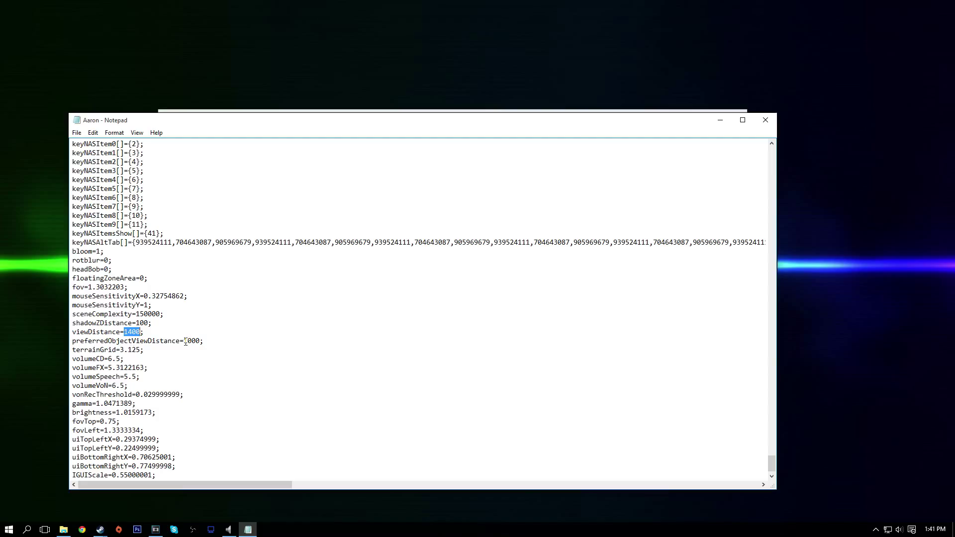
Highlight the preferredObjectViewDistance value 1000, leave it unchanged and close the profile in Notepad.
double_click(191, 340)
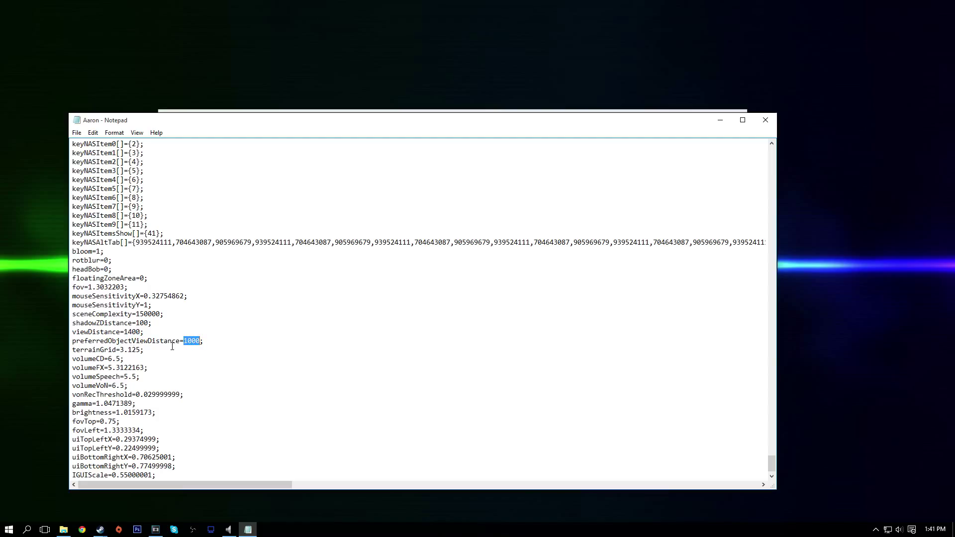
left_click(141, 349)
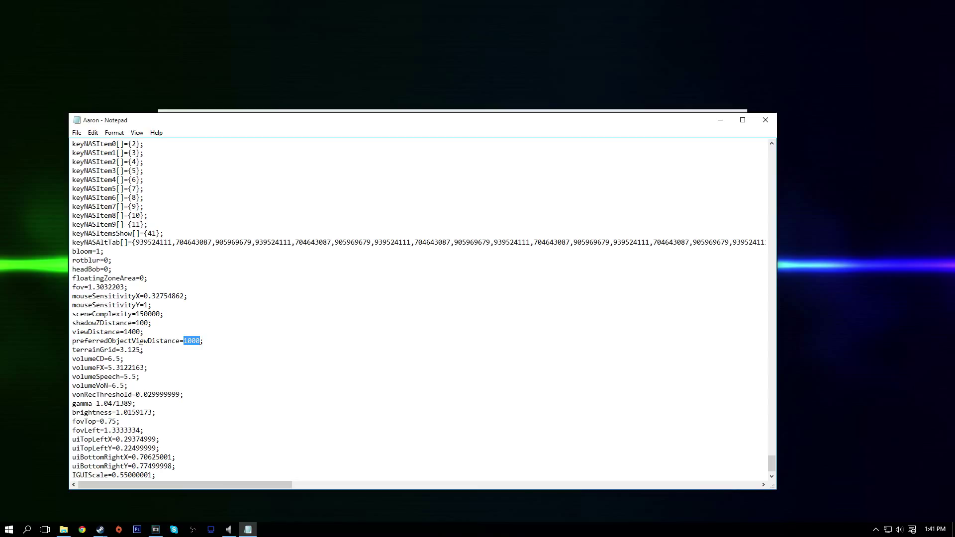
mouse_move(61, 349)
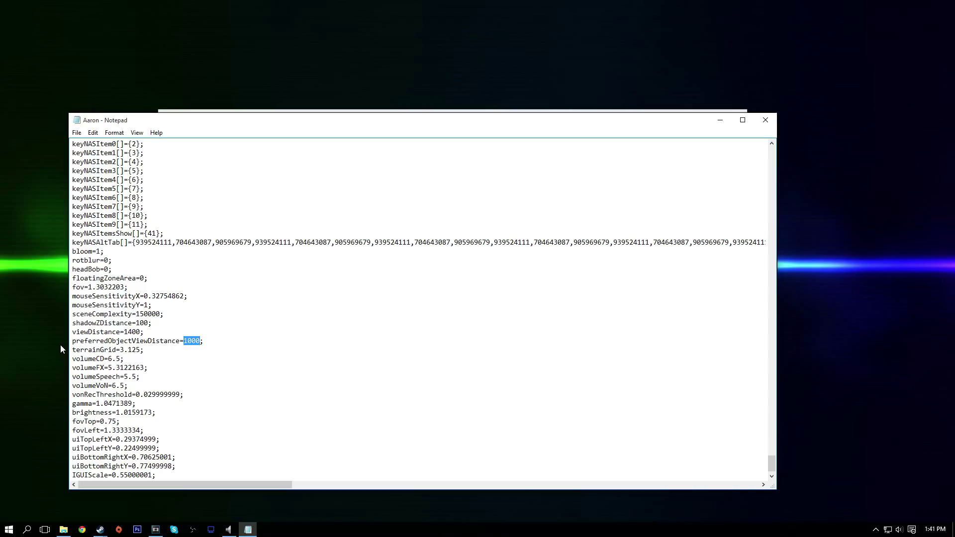
mouse_move(118, 280)
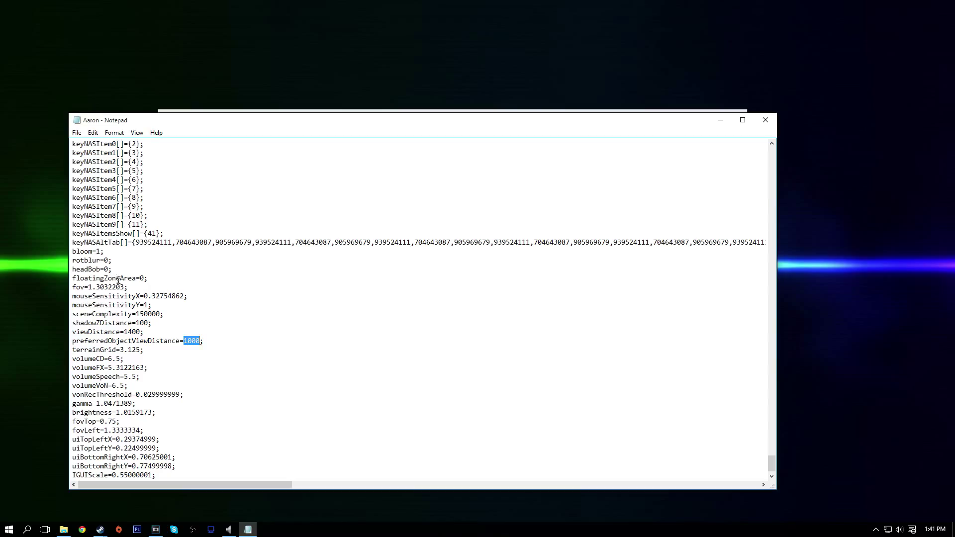
left_click(185, 340)
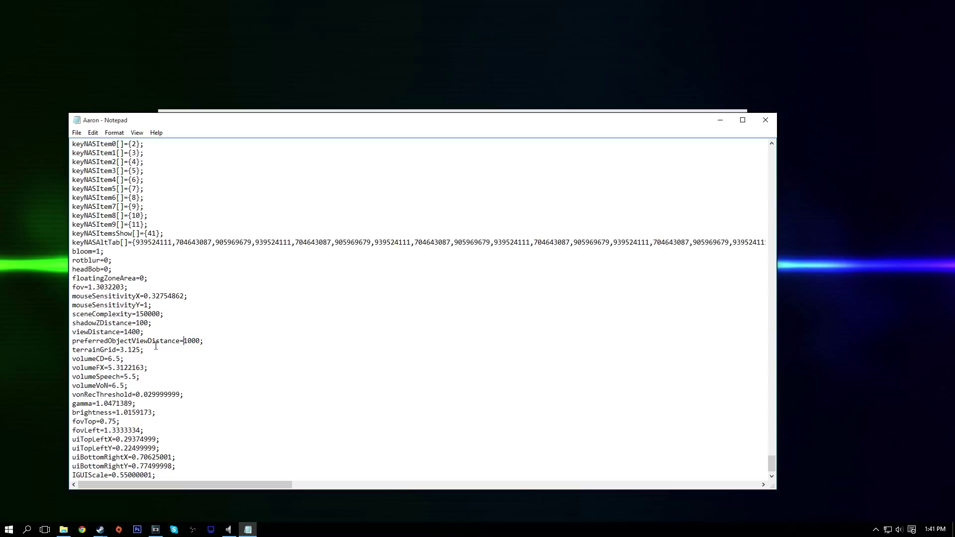
mouse_move(204, 336)
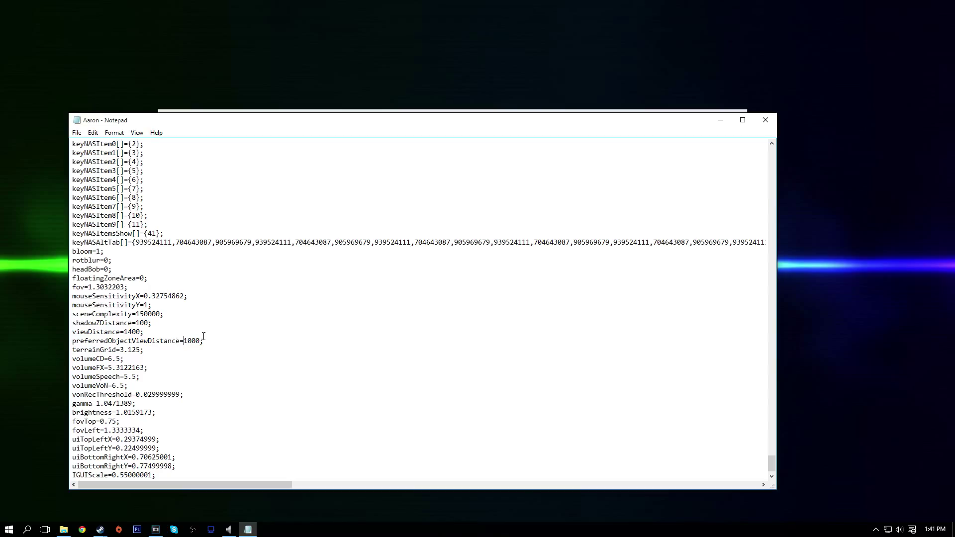
mouse_move(183, 340)
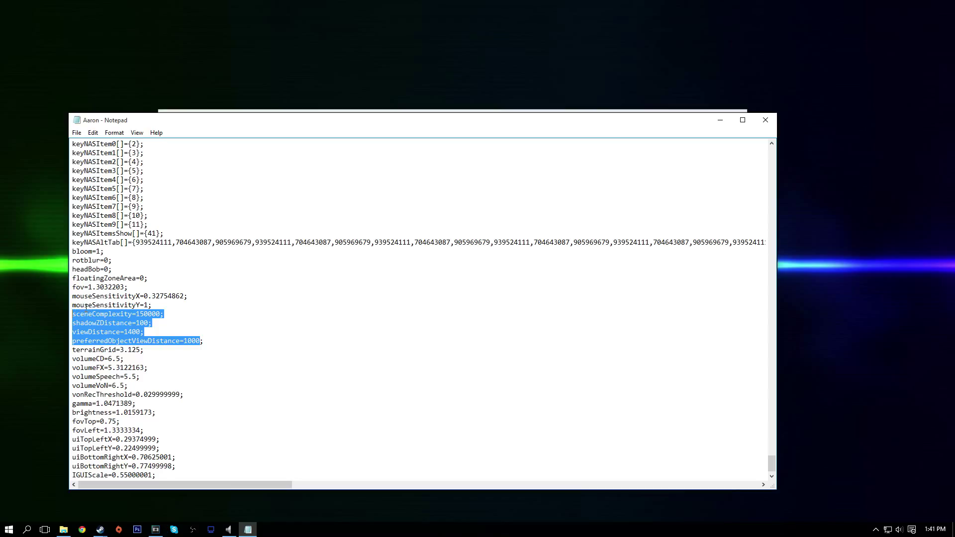
mouse_move(156, 328)
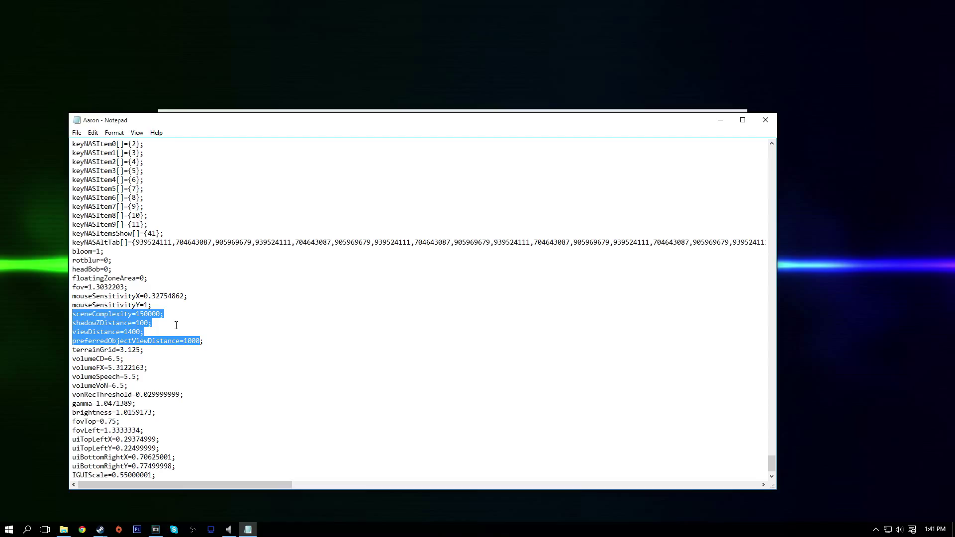
mouse_move(149, 329)
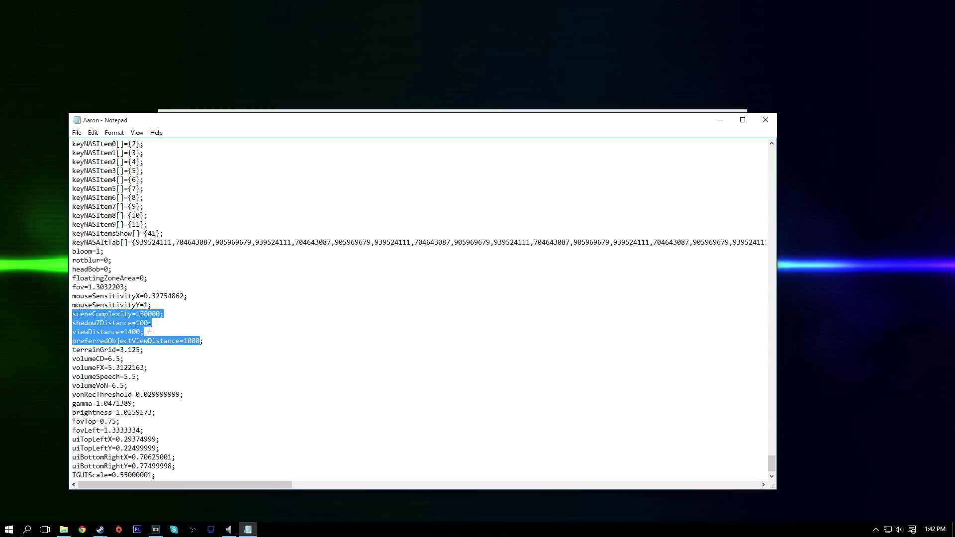
left_click(204, 341)
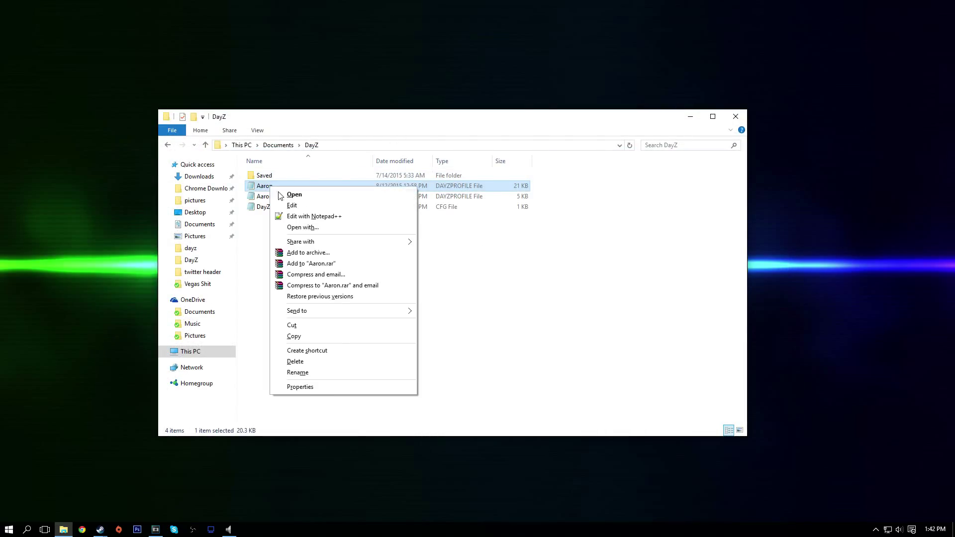
Open the Aaron profile's General properties and toggle its Read-only attribute.
left_click(299, 387)
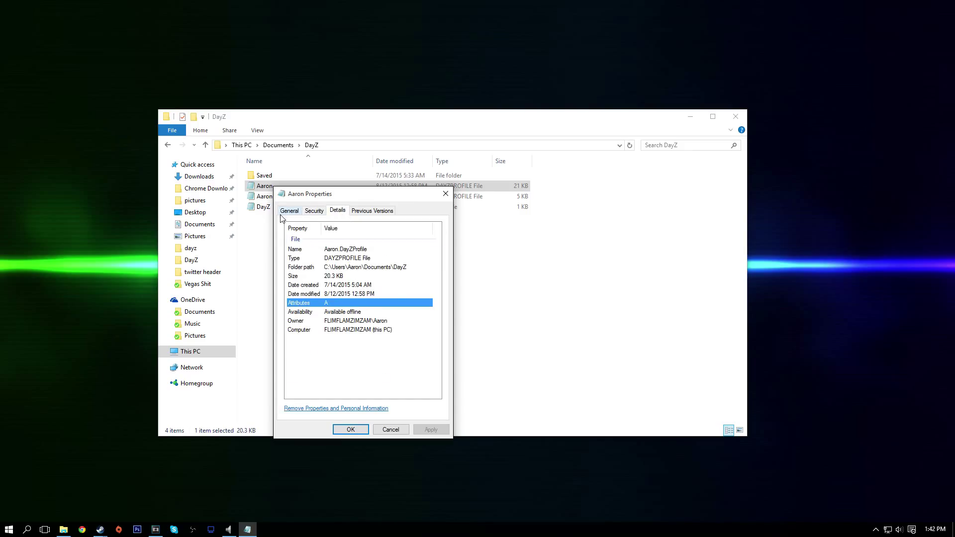
left_click(289, 210)
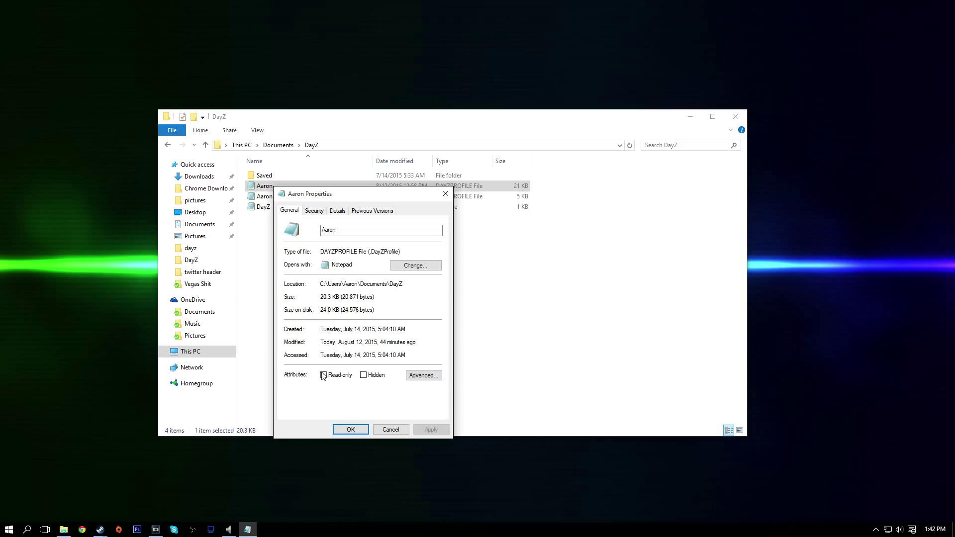
left_click(324, 375)
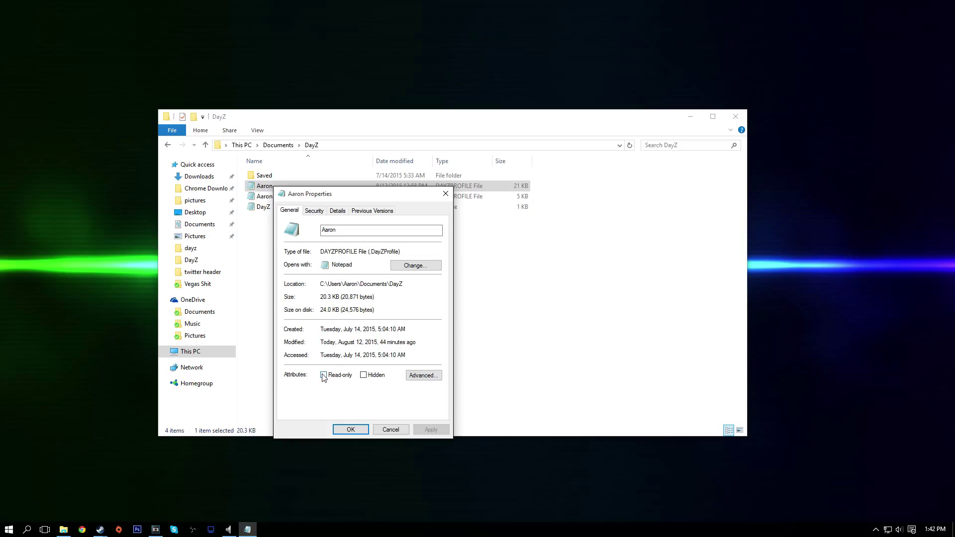
left_click(324, 375)
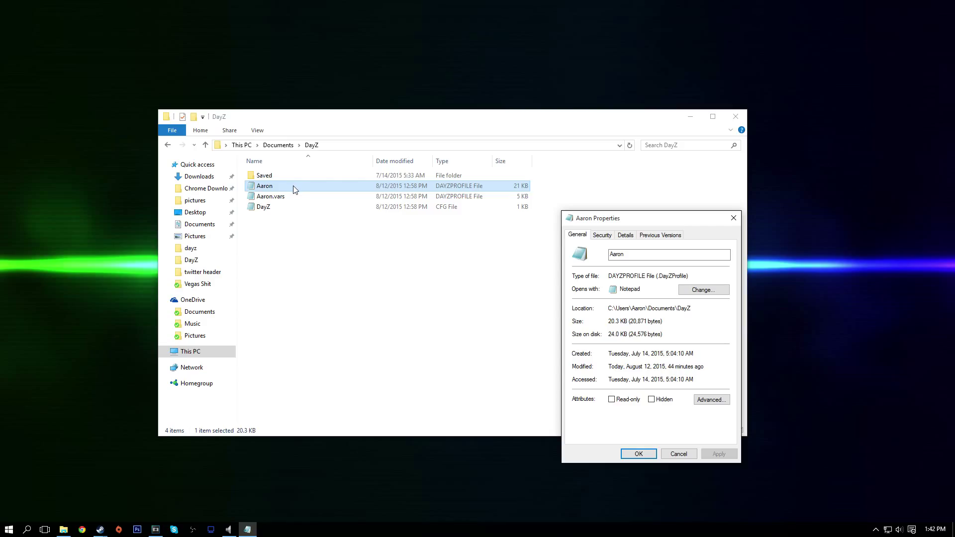
mouse_move(279, 196)
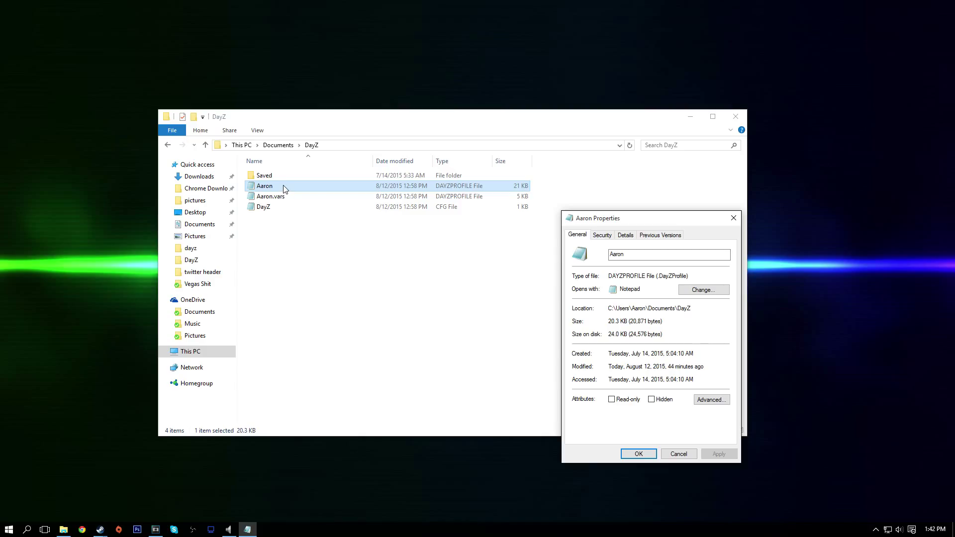
mouse_move(603, 360)
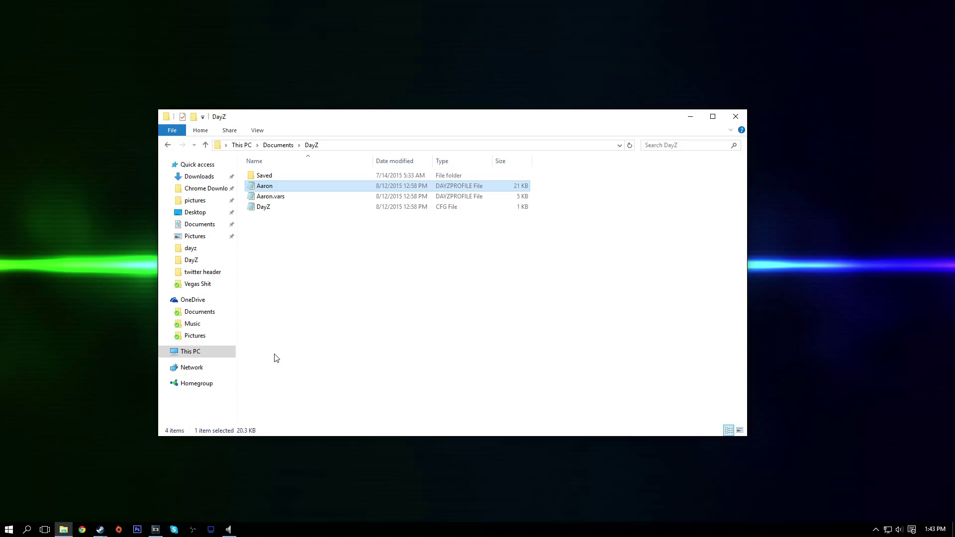
mouse_move(271, 196)
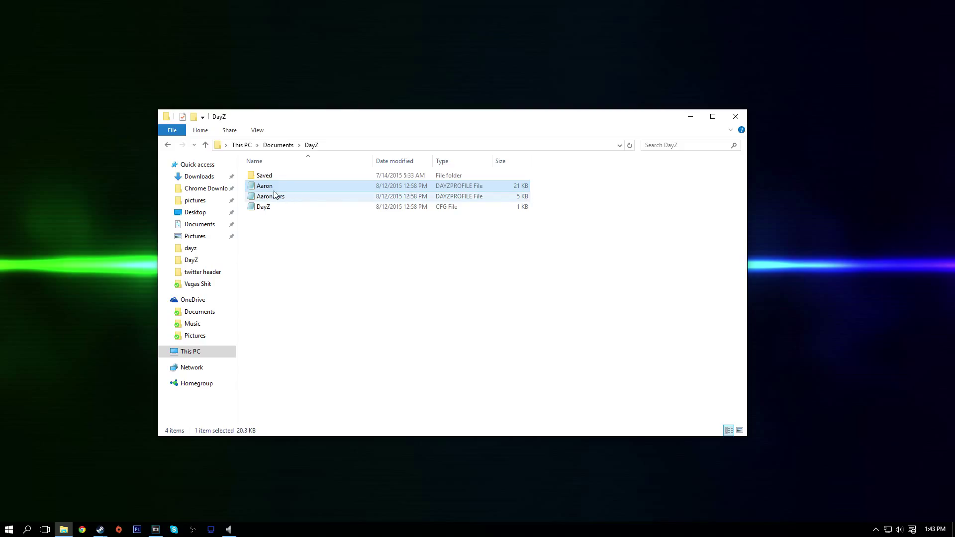
mouse_move(262, 207)
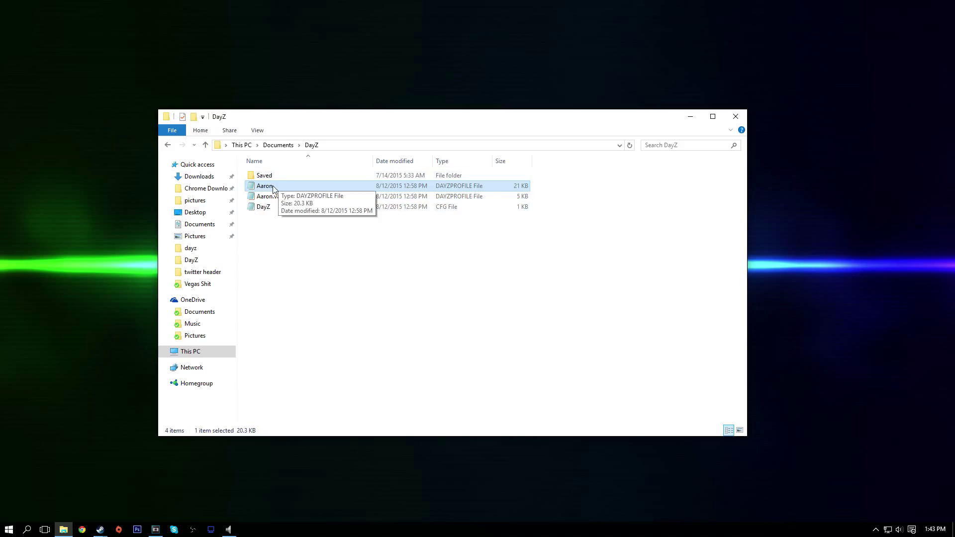
mouse_move(269, 299)
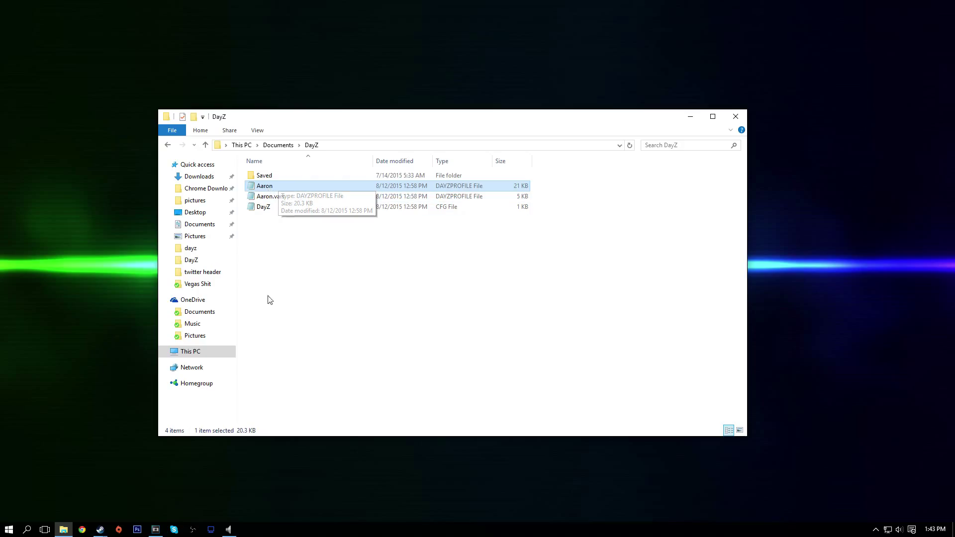
mouse_move(261, 354)
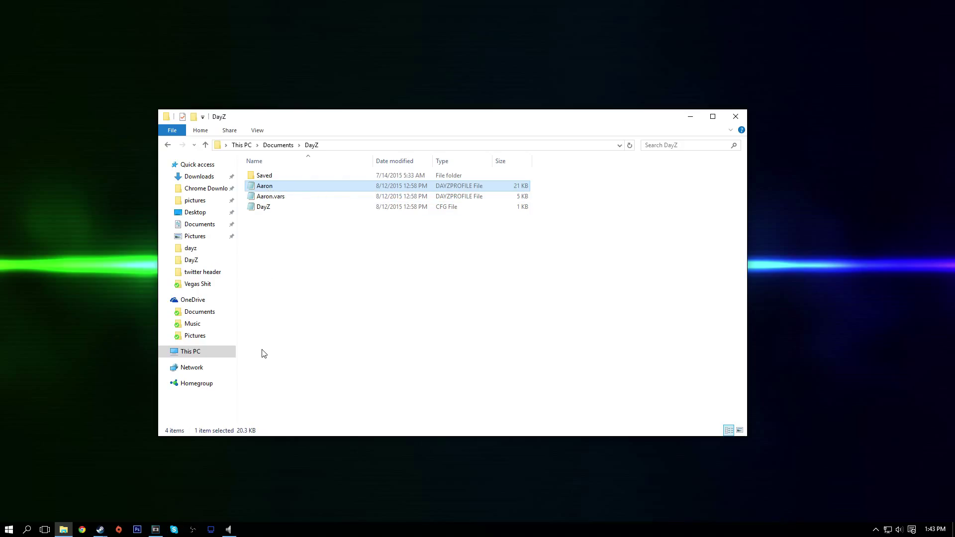
mouse_move(299, 322)
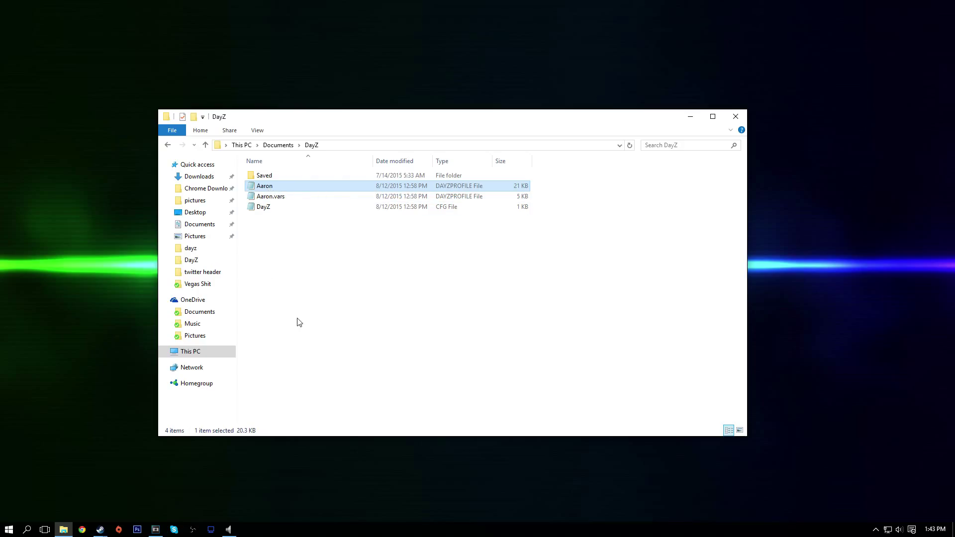
mouse_move(276, 187)
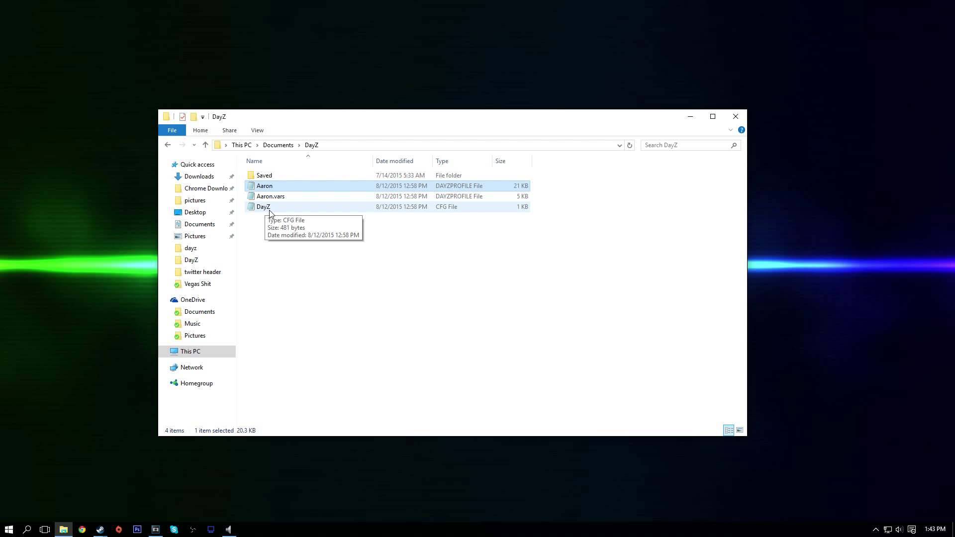
Open DayZ.cfg in Notepad, review its video settings and close it.
double_click(262, 207)
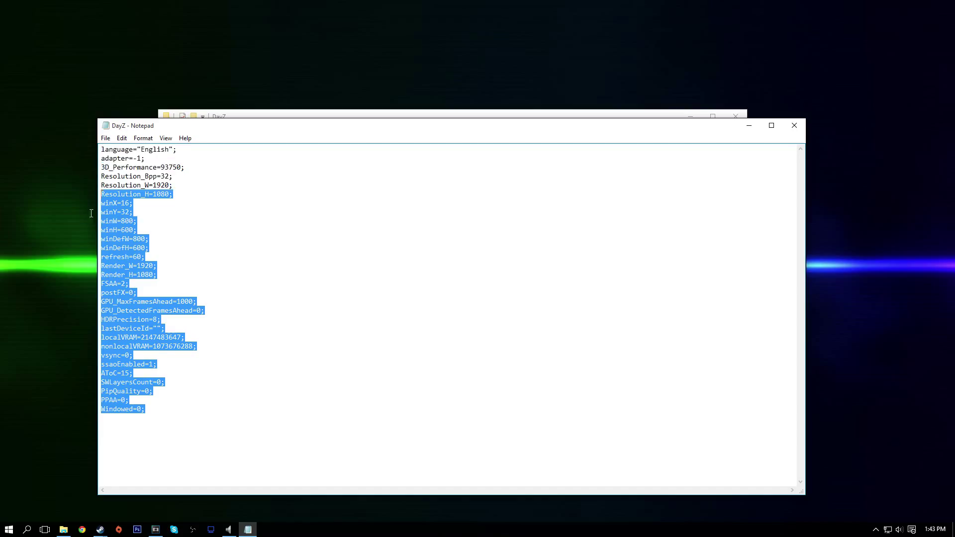
left_click(191, 271)
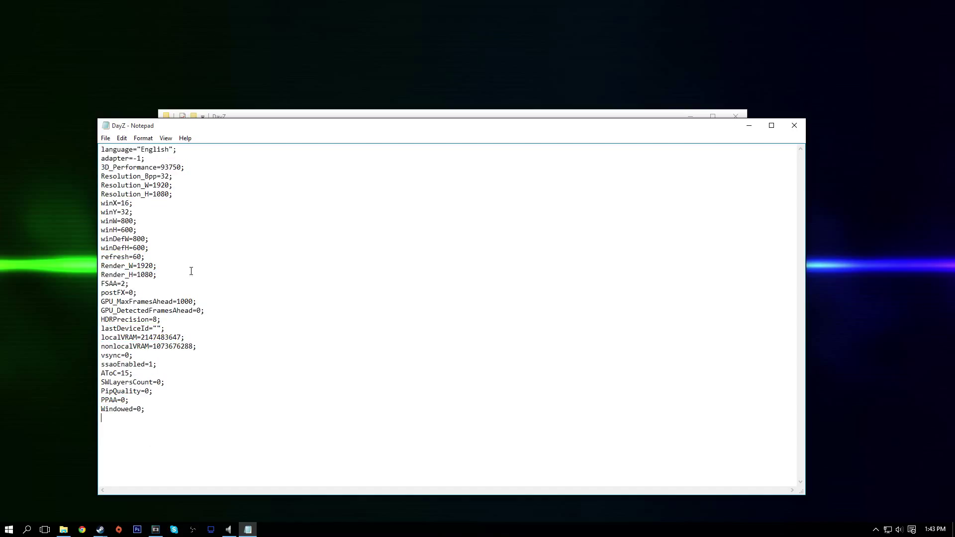
mouse_move(124, 349)
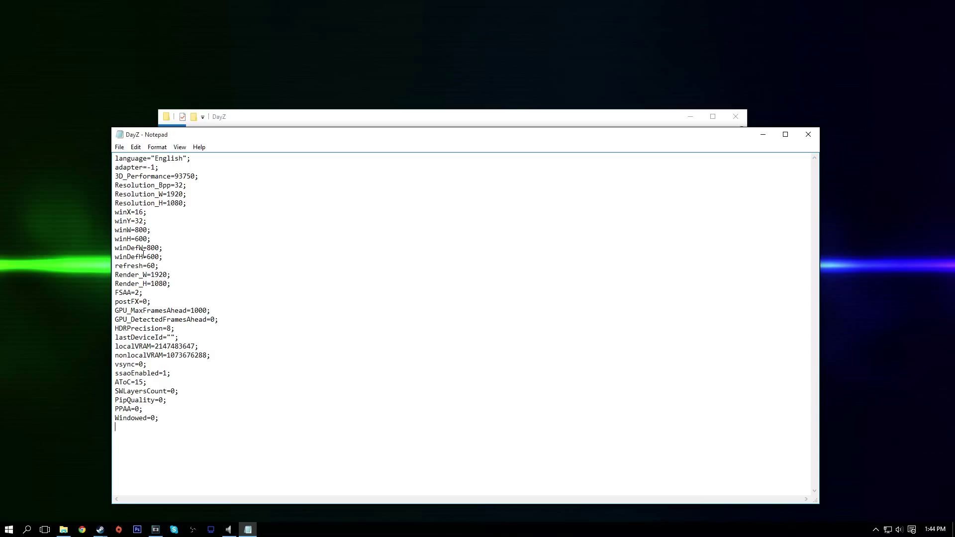
mouse_move(149, 194)
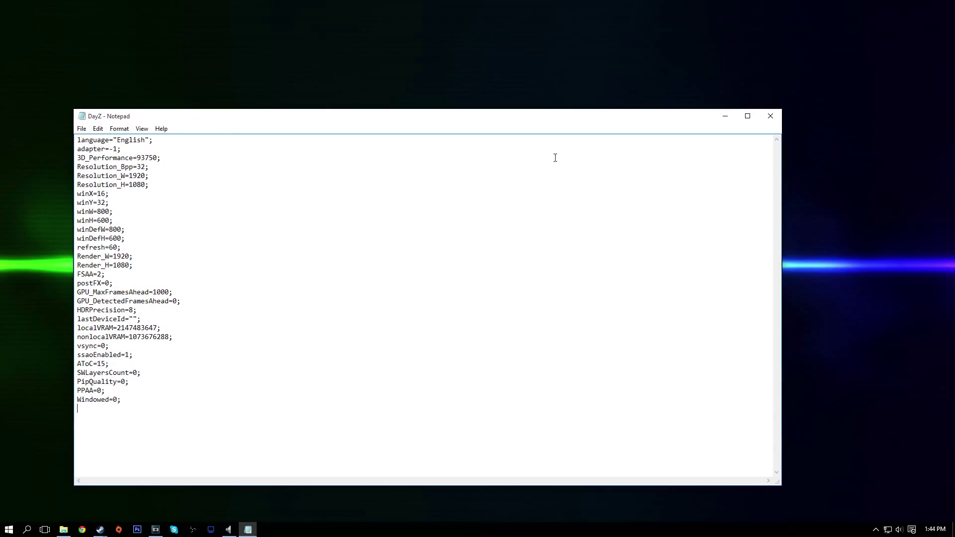
mouse_move(131, 139)
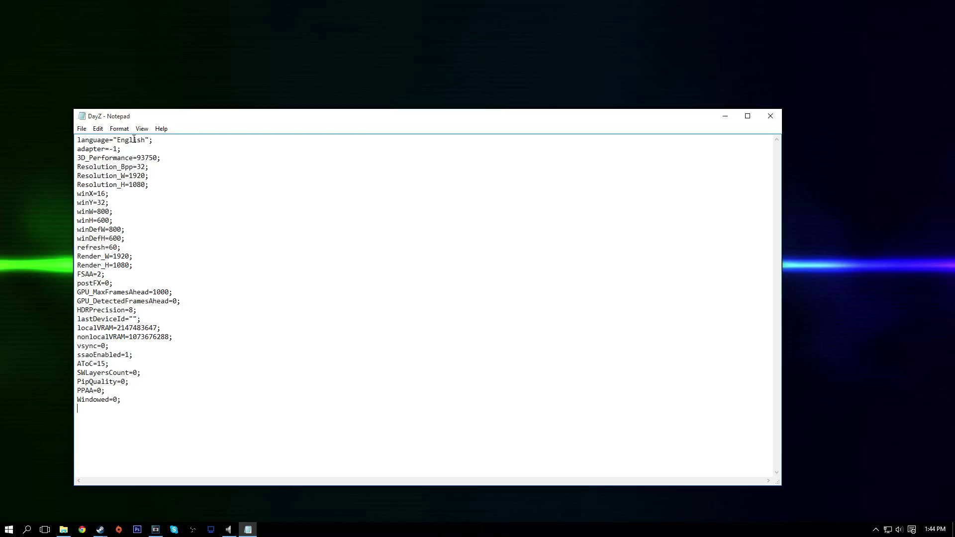
mouse_move(88, 257)
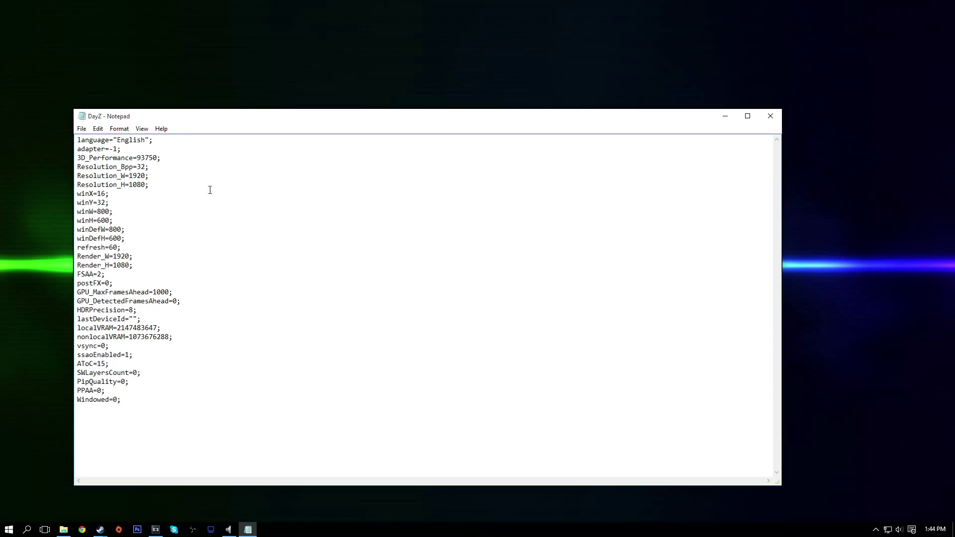
mouse_move(91, 194)
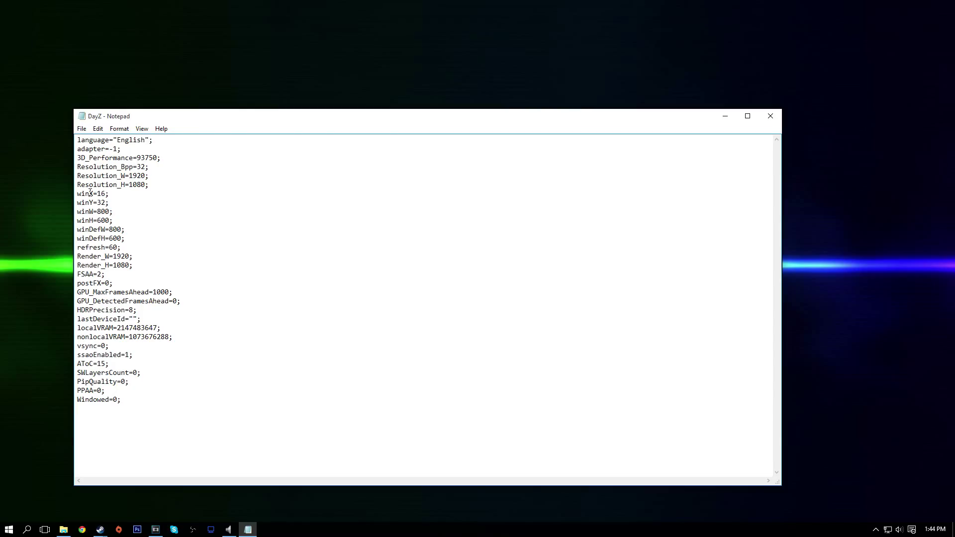
mouse_move(725, 120)
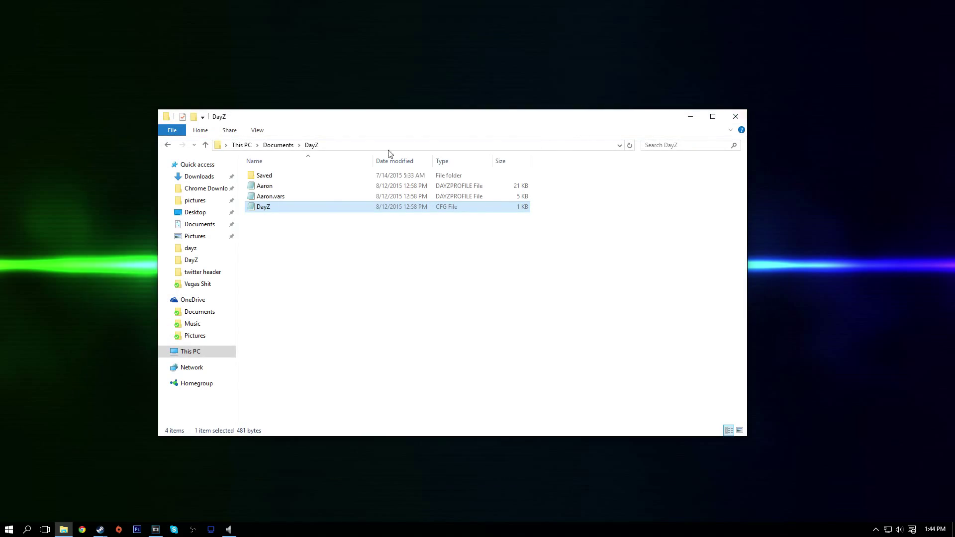
left_click(295, 278)
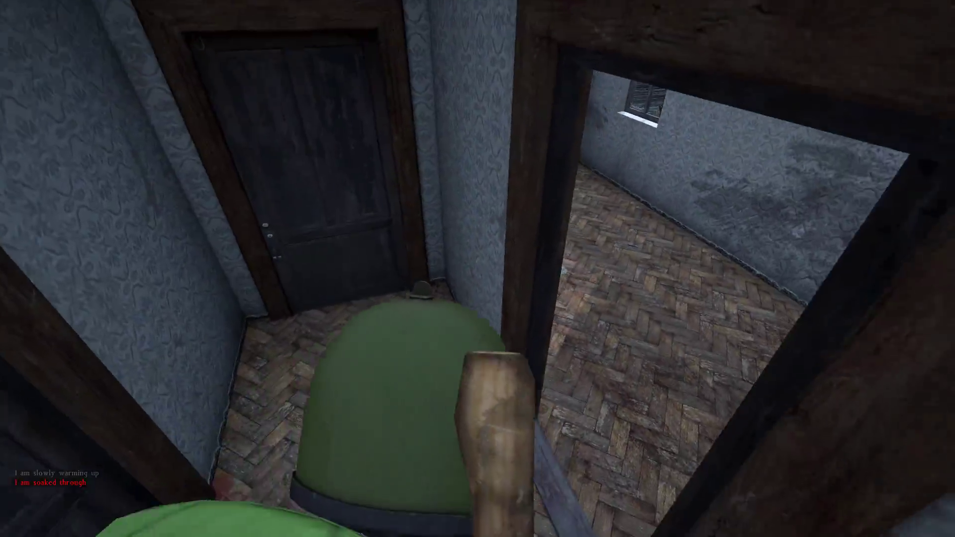
mouse_move(478, 269)
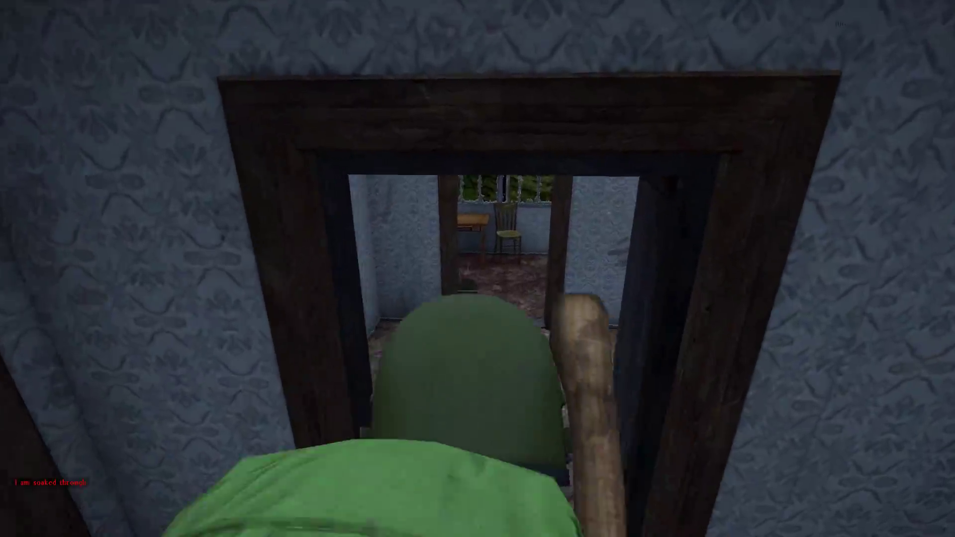
mouse_move(477, 269)
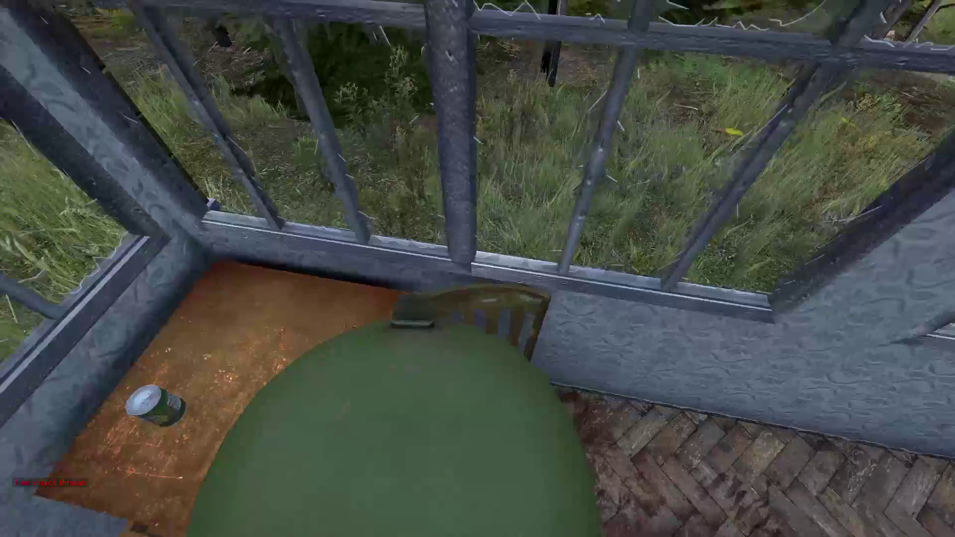
Back in DayZ, leave the house and start sprinting down the forest road.
key("Tab")
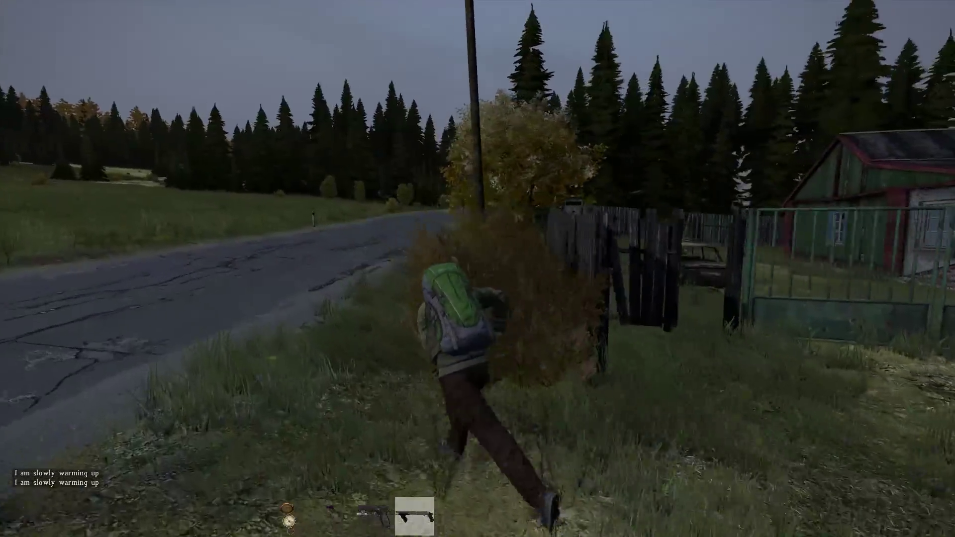
mouse_move(478, 268)
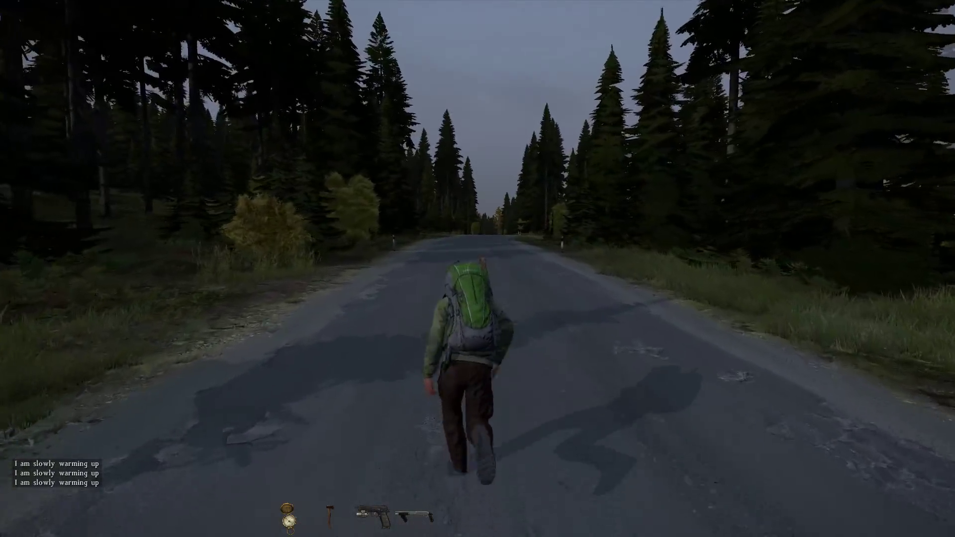
key("W")
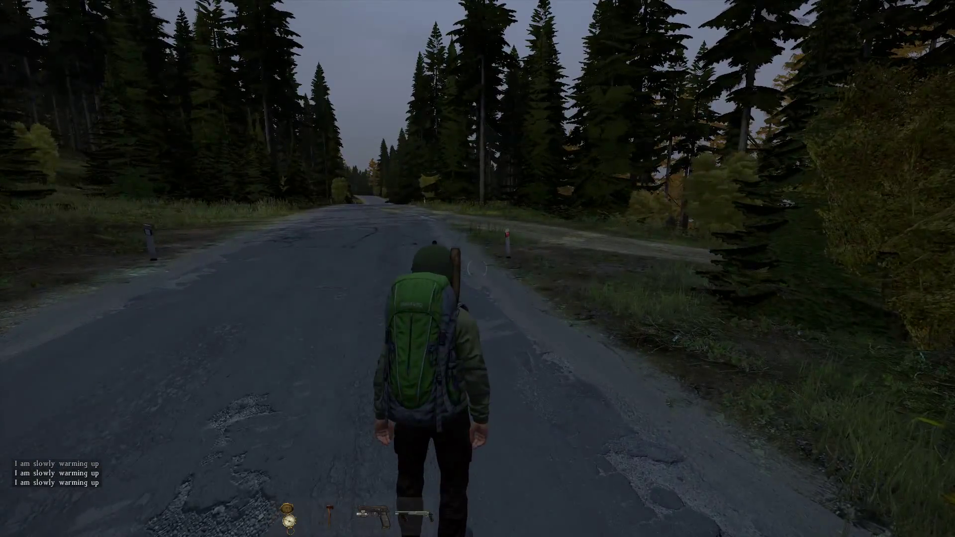
key("w")
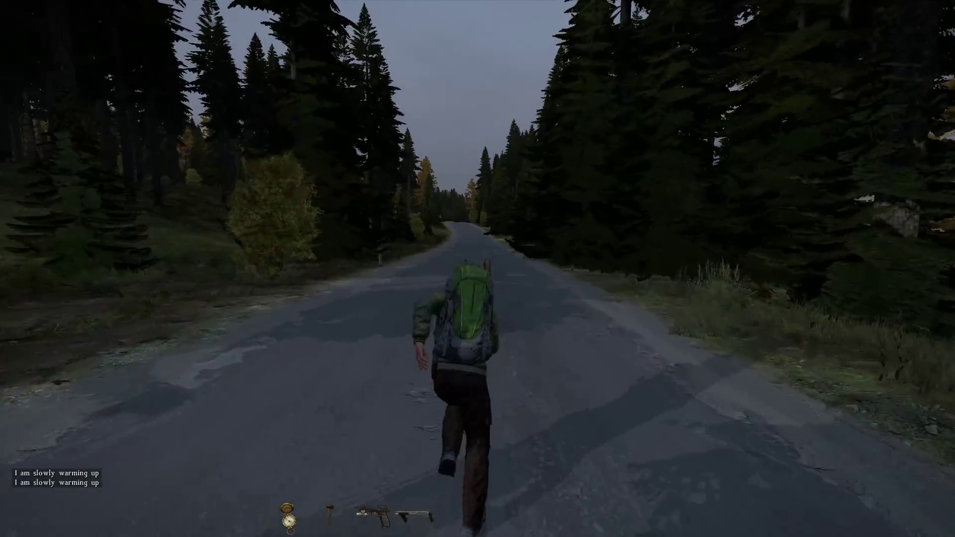
key("w")
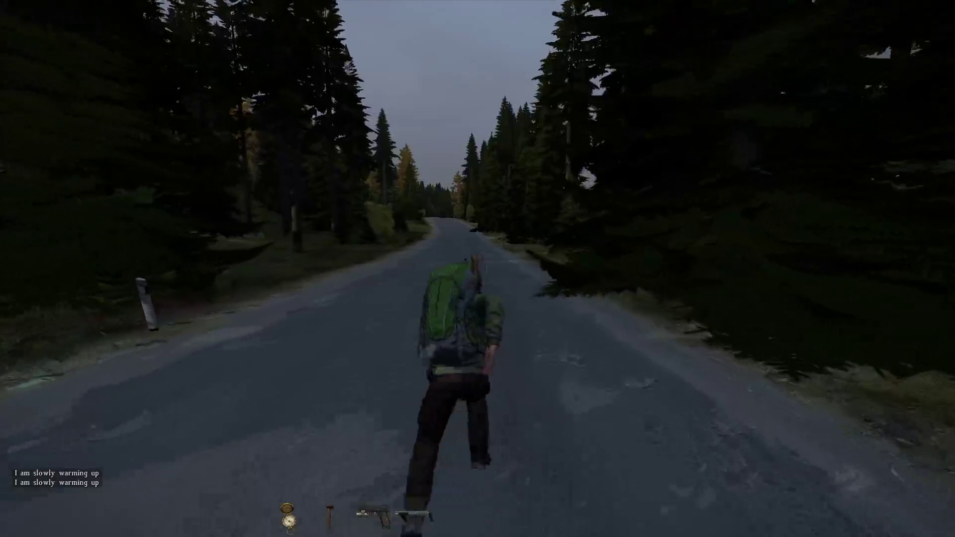
key("w")
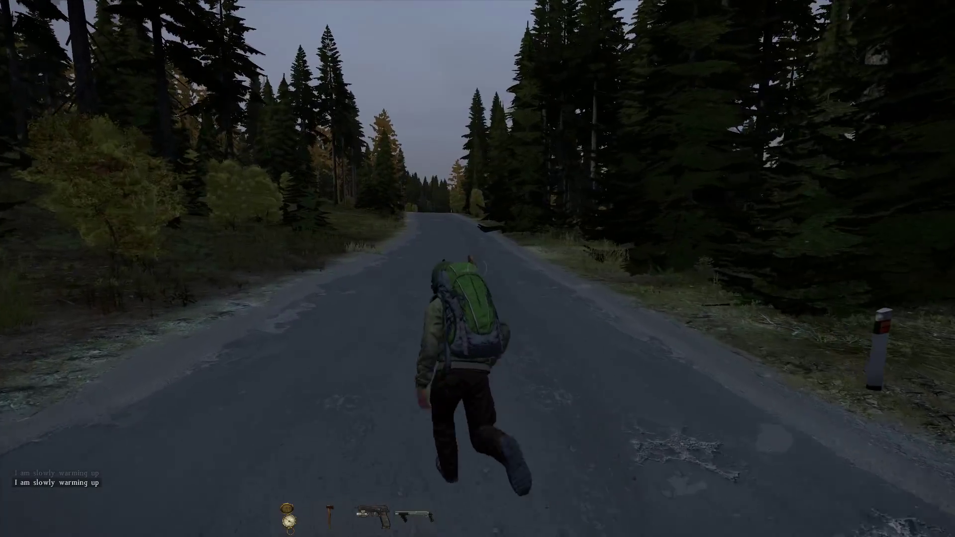
key("w")
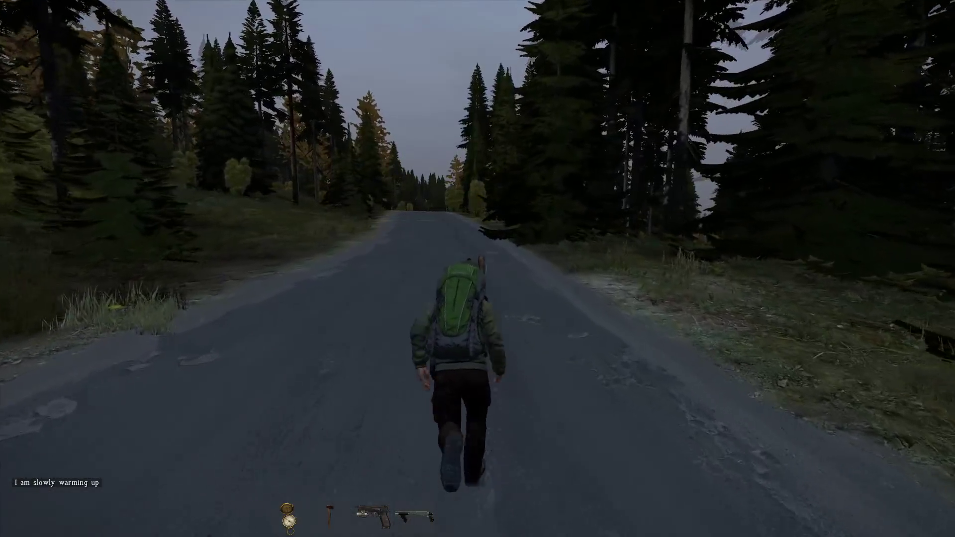
Keep running along the pine and larch-lined road at dusk, steering back onto it when drifting.
key("w")
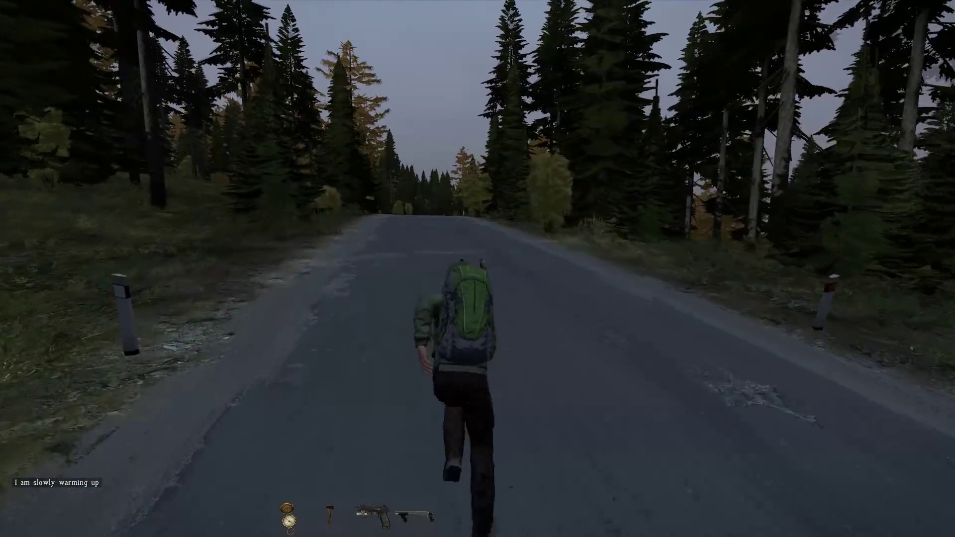
key("w")
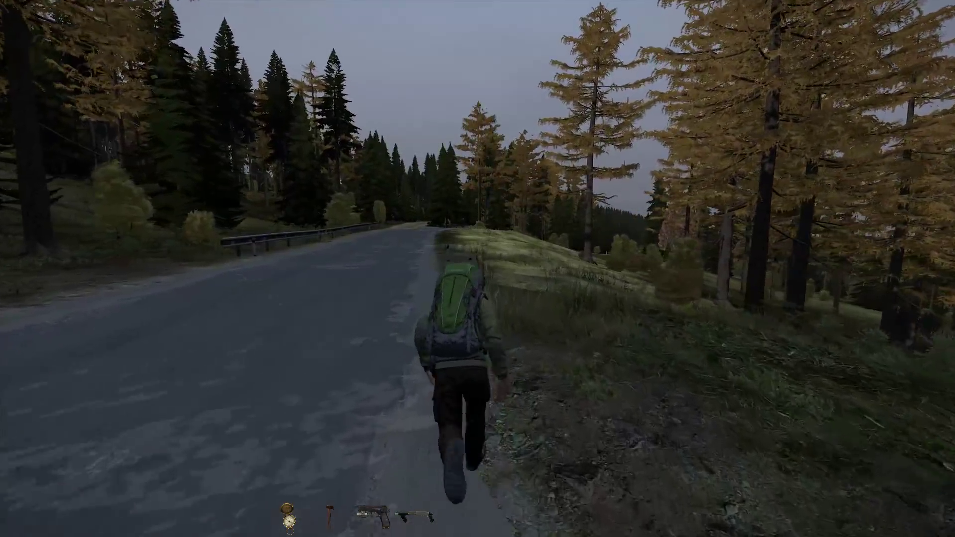
key("w")
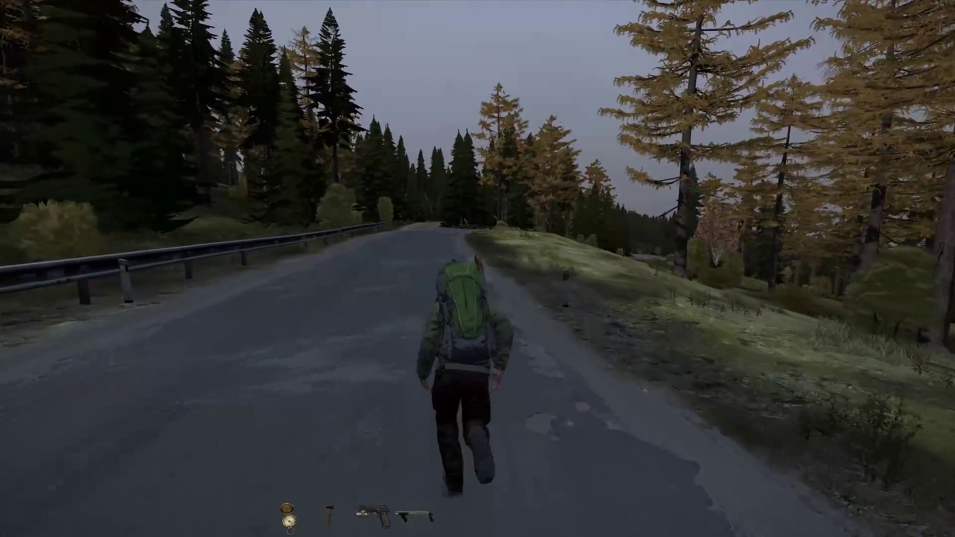
key("w")
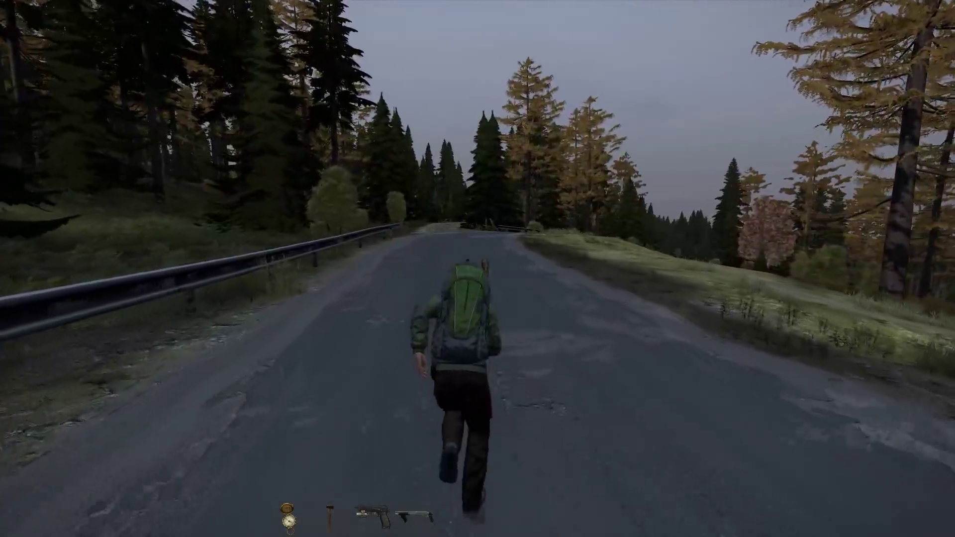
key("w")
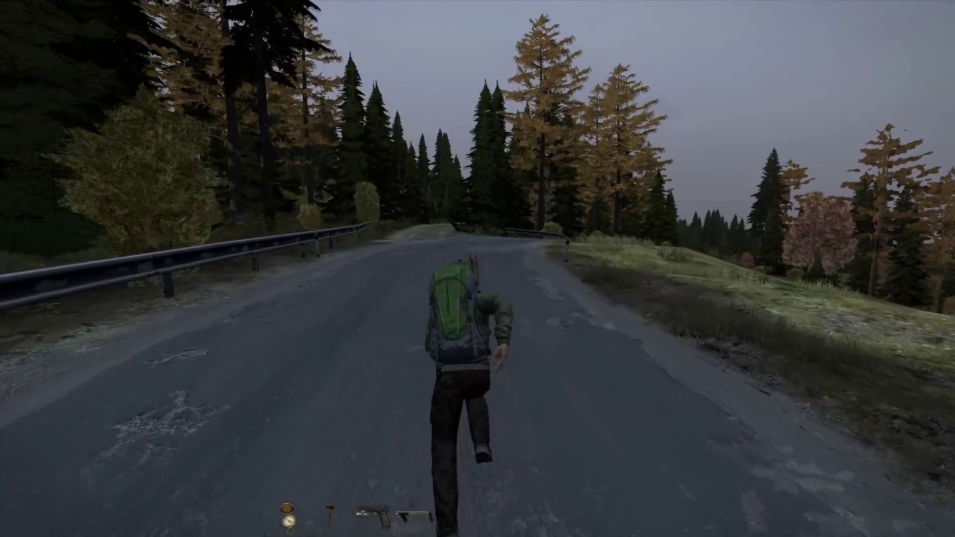
key("w")
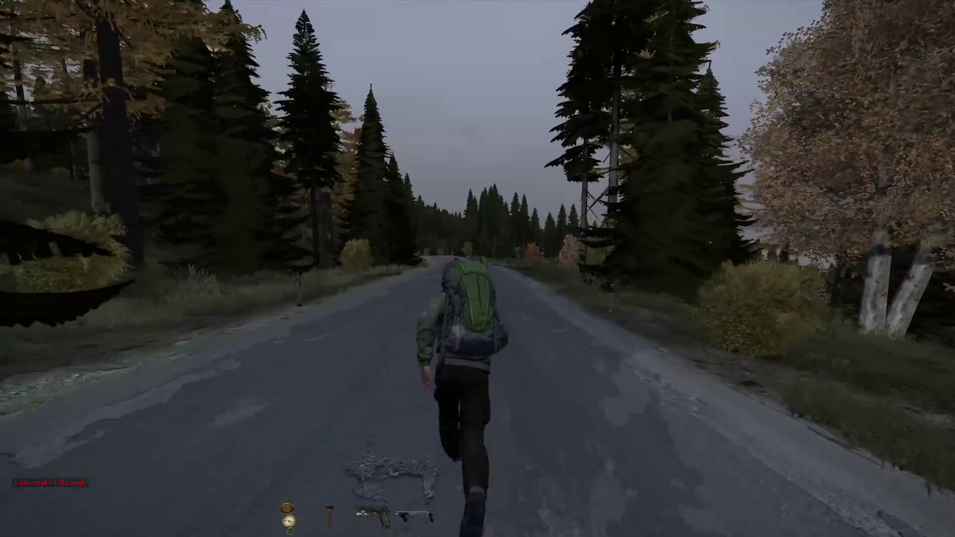
key("w")
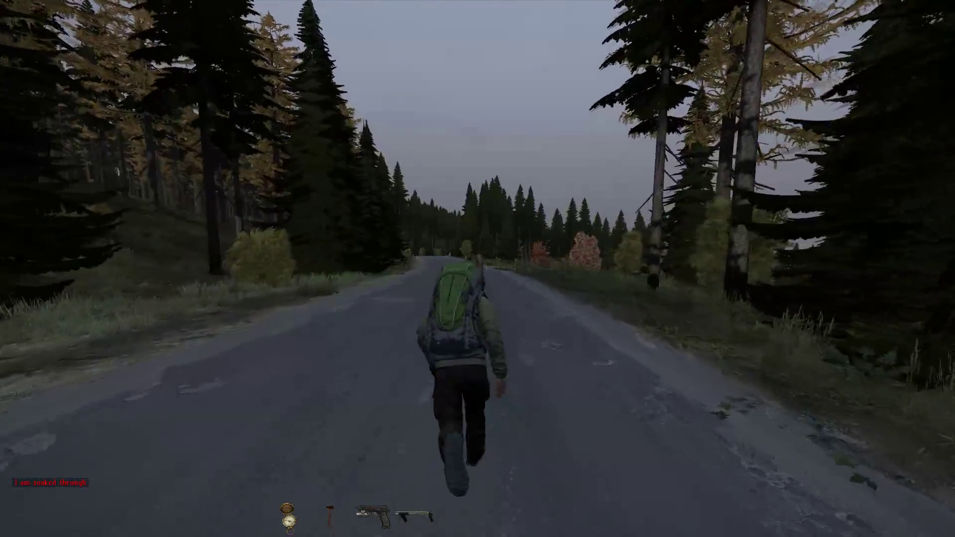